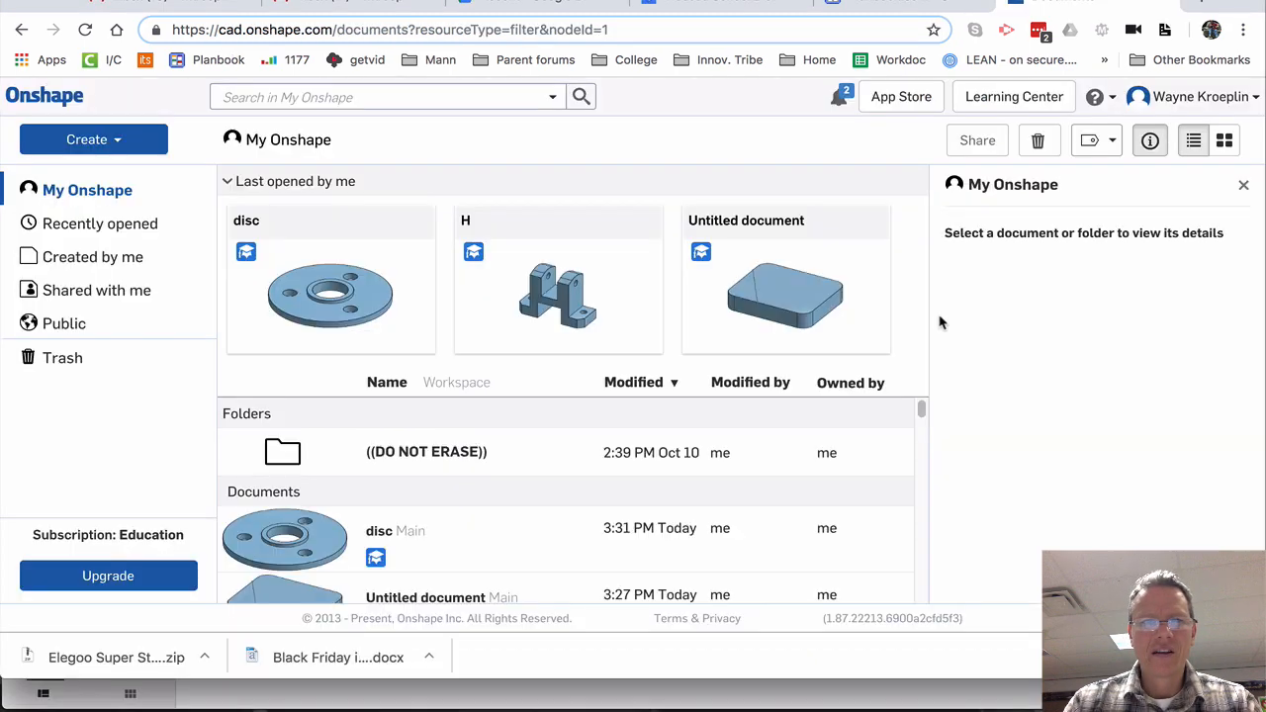
Create a new Onshape document and confirm the name HOOK
left_click(92, 140)
type("HOOK")
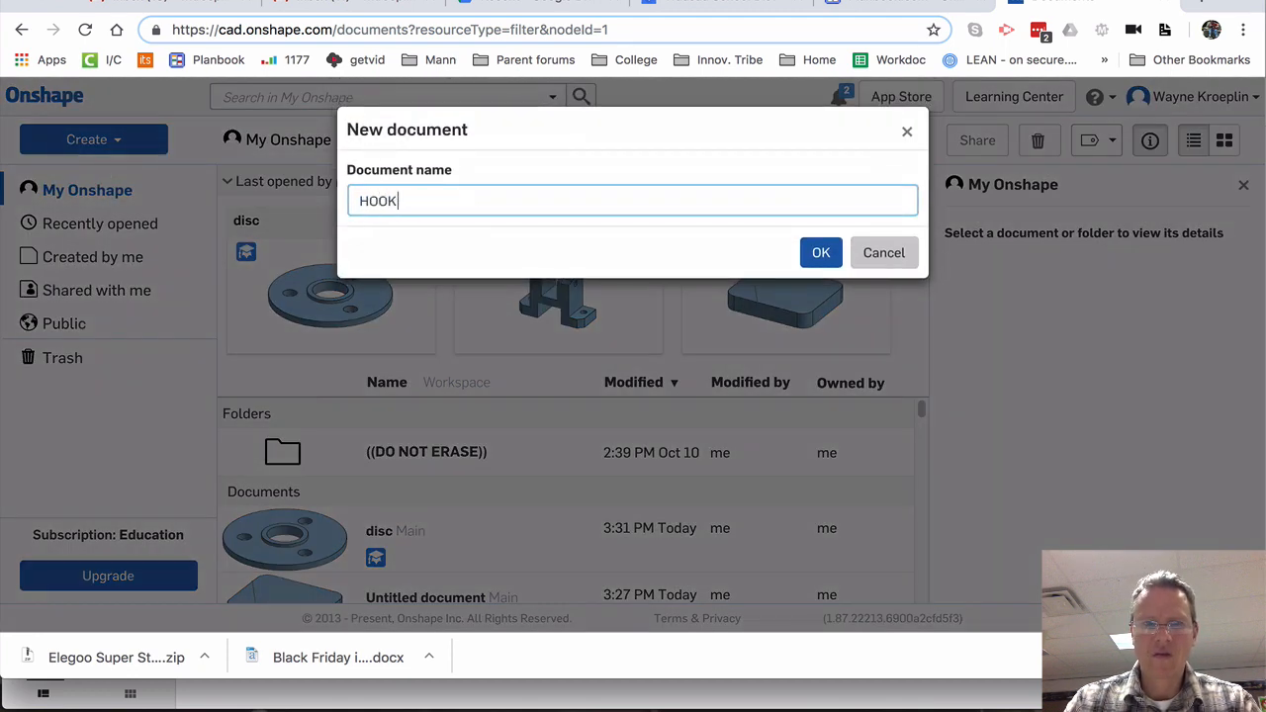
left_click(819, 252)
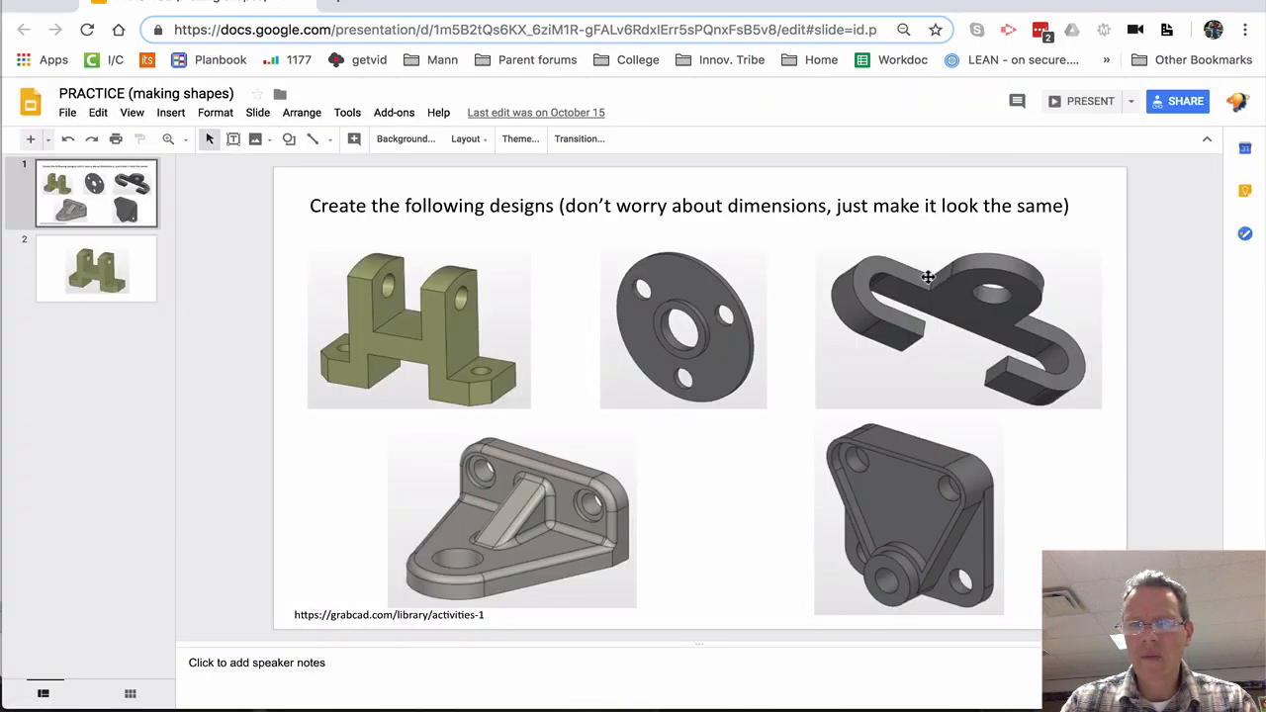
mouse_move(1053, 333)
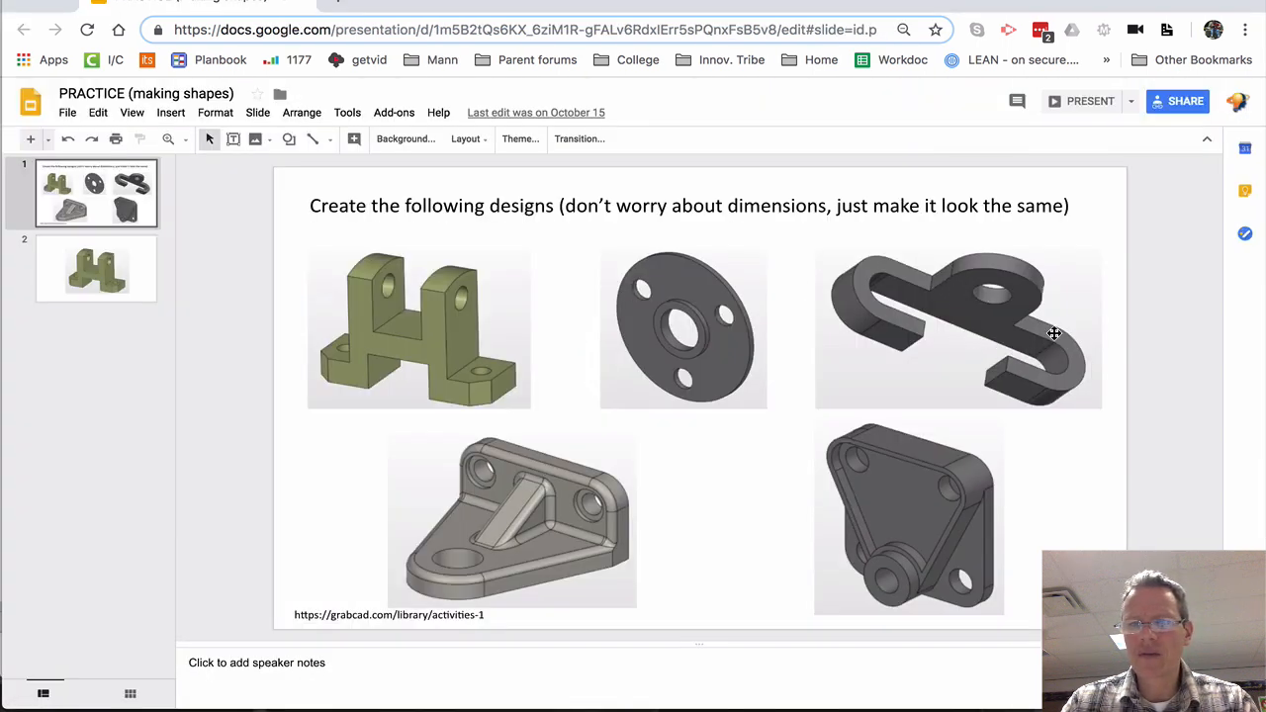
mouse_move(1045, 375)
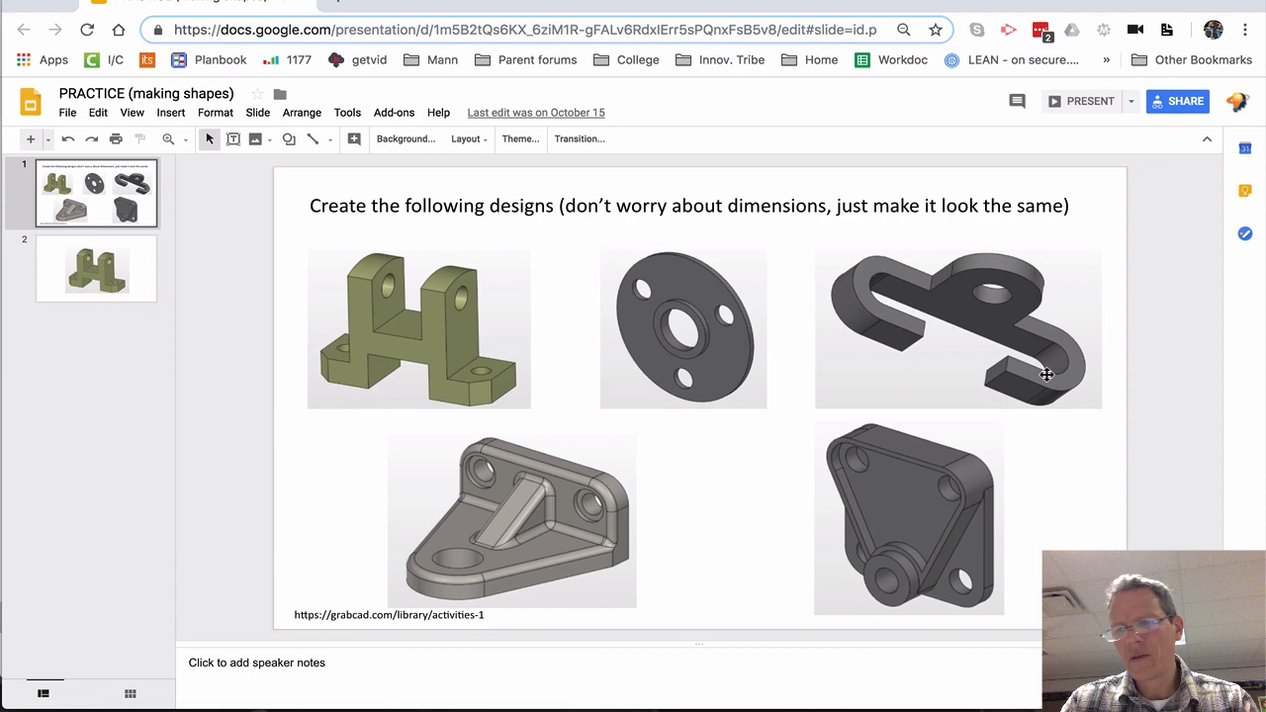
mouse_move(1016, 373)
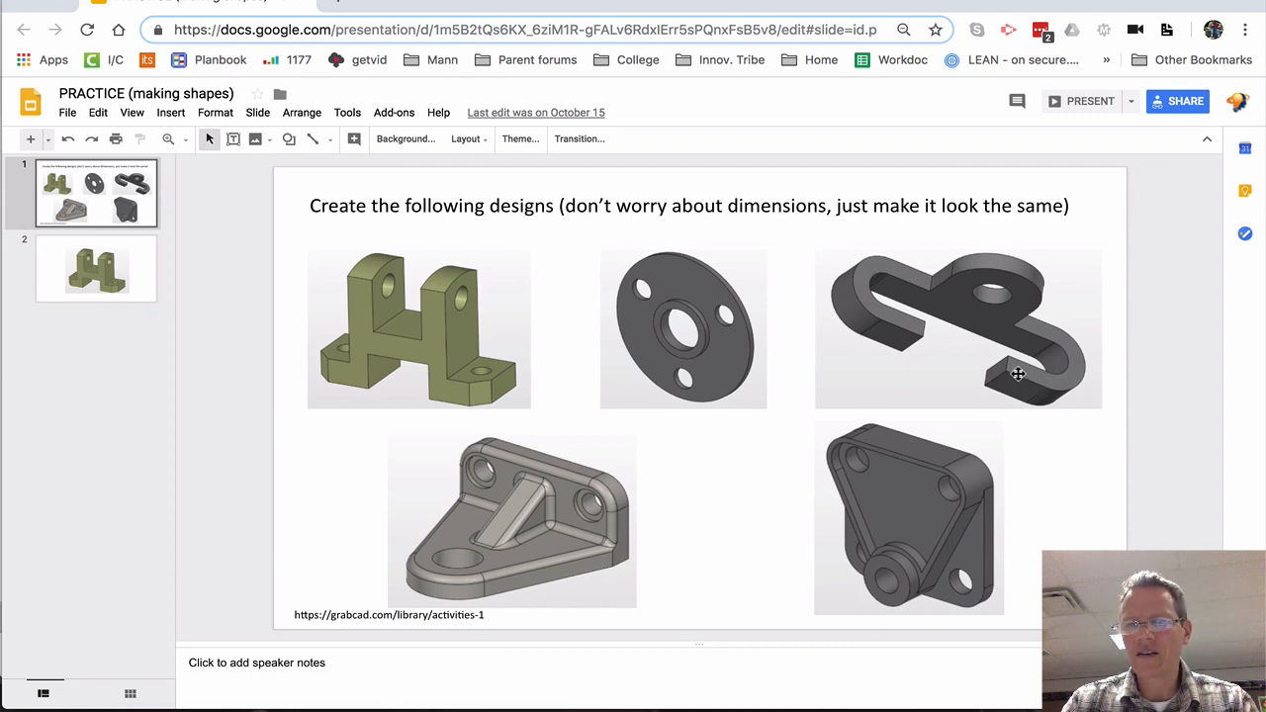
mouse_move(1023, 371)
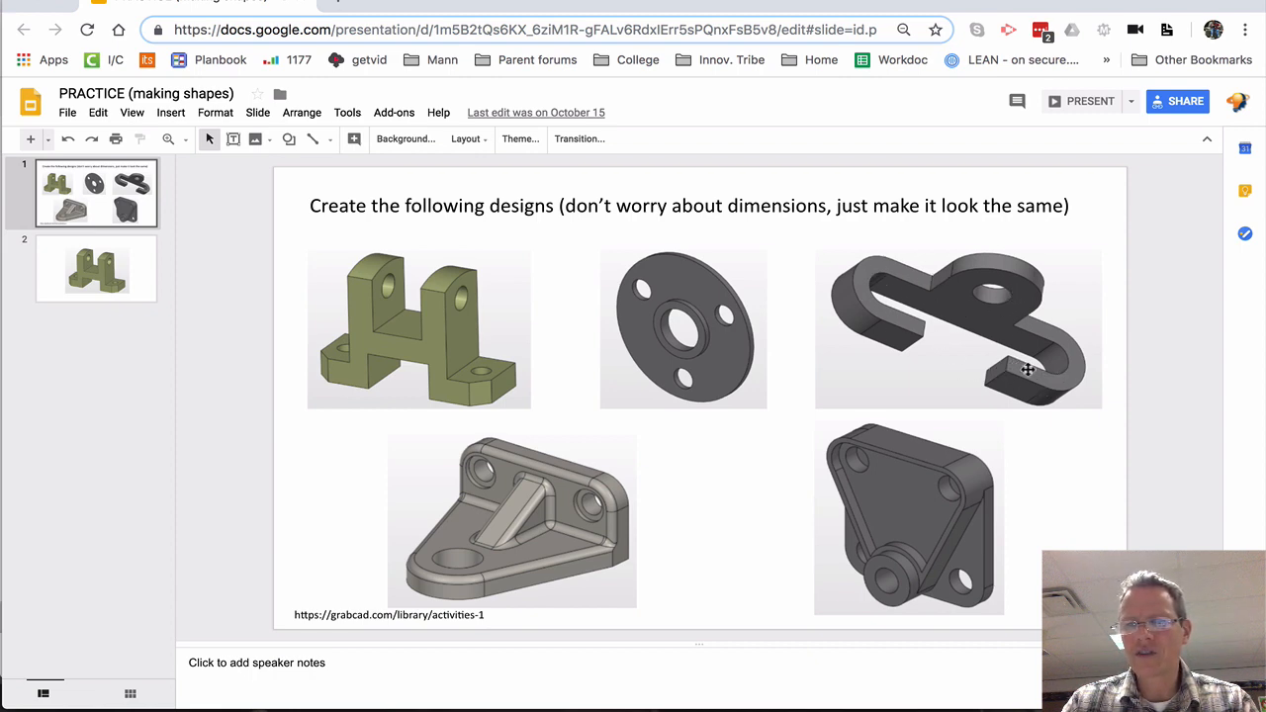
mouse_move(1031, 299)
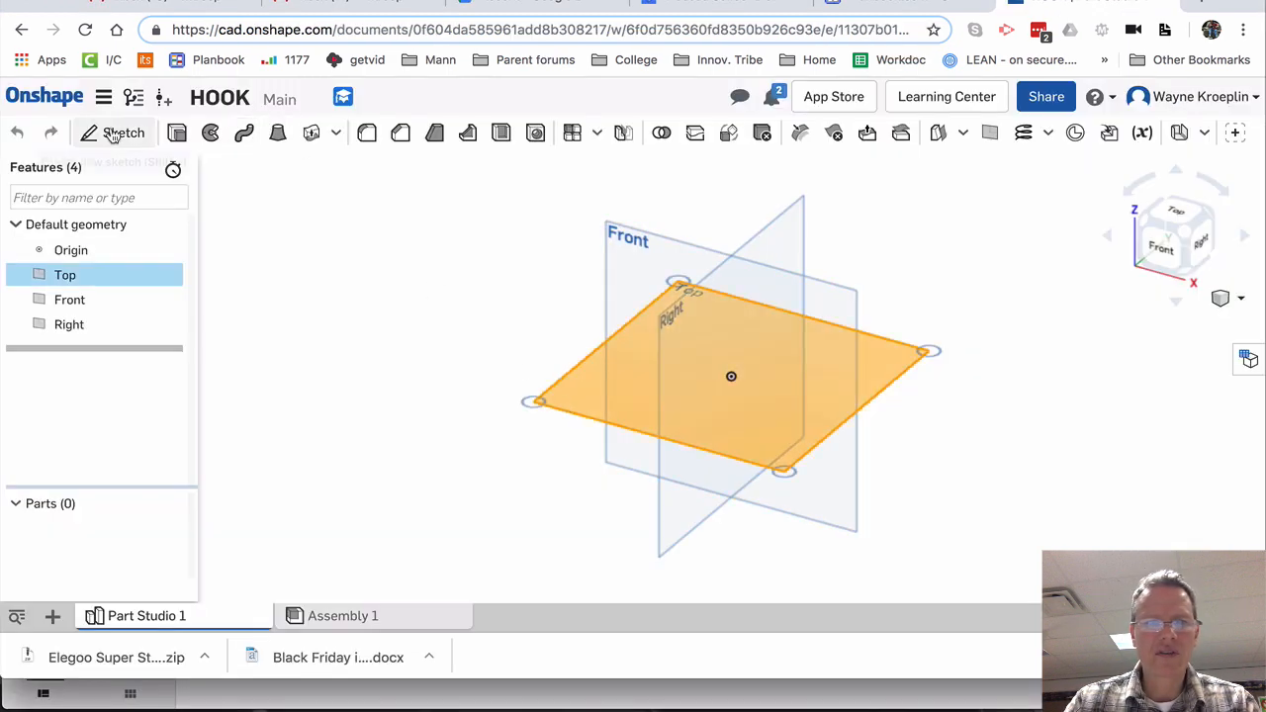
left_click(123, 132)
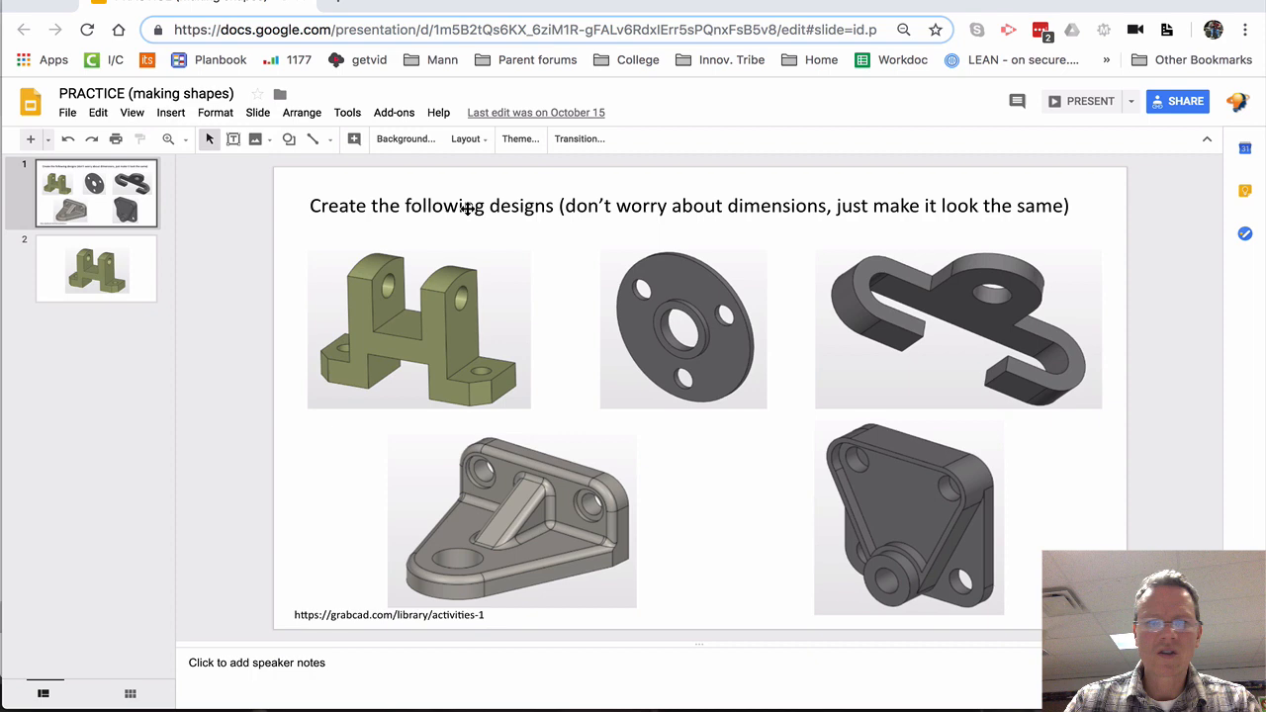
mouse_move(1079, 341)
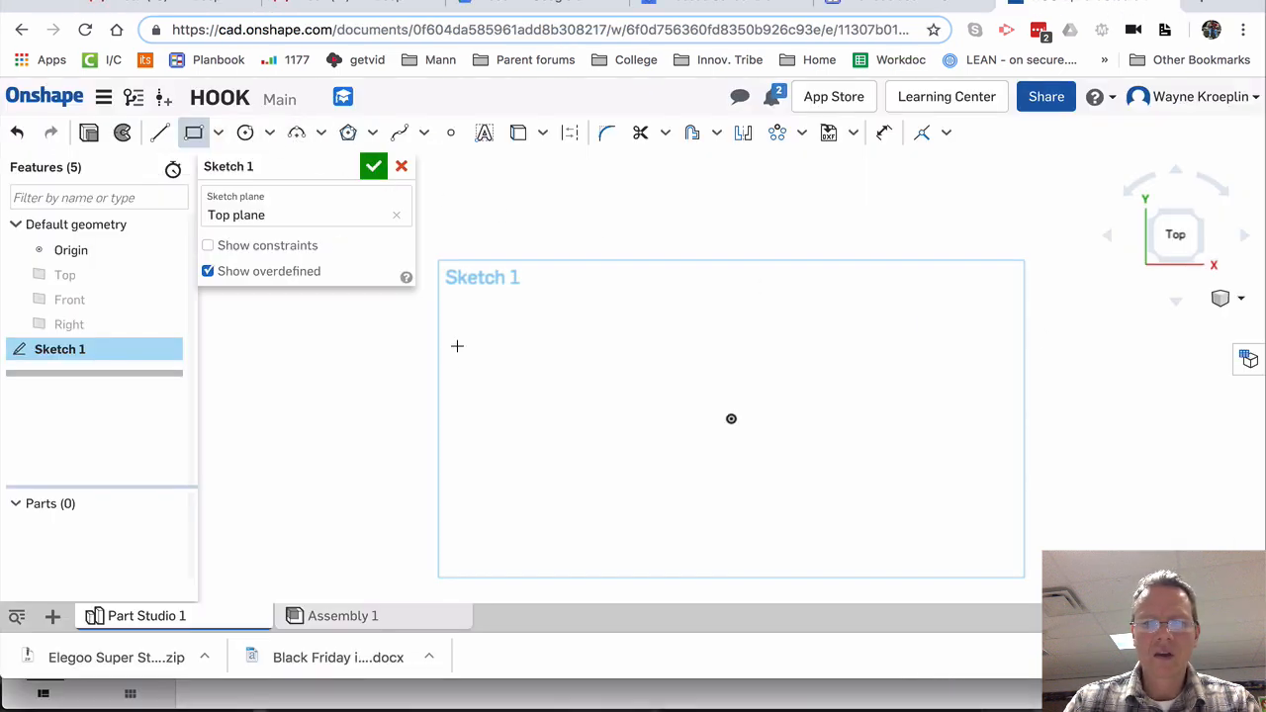
Draw a rectangle around the origin on the Top plane and fillet its corners at radius 1.2
left_click_drag(475, 346, 1055, 469)
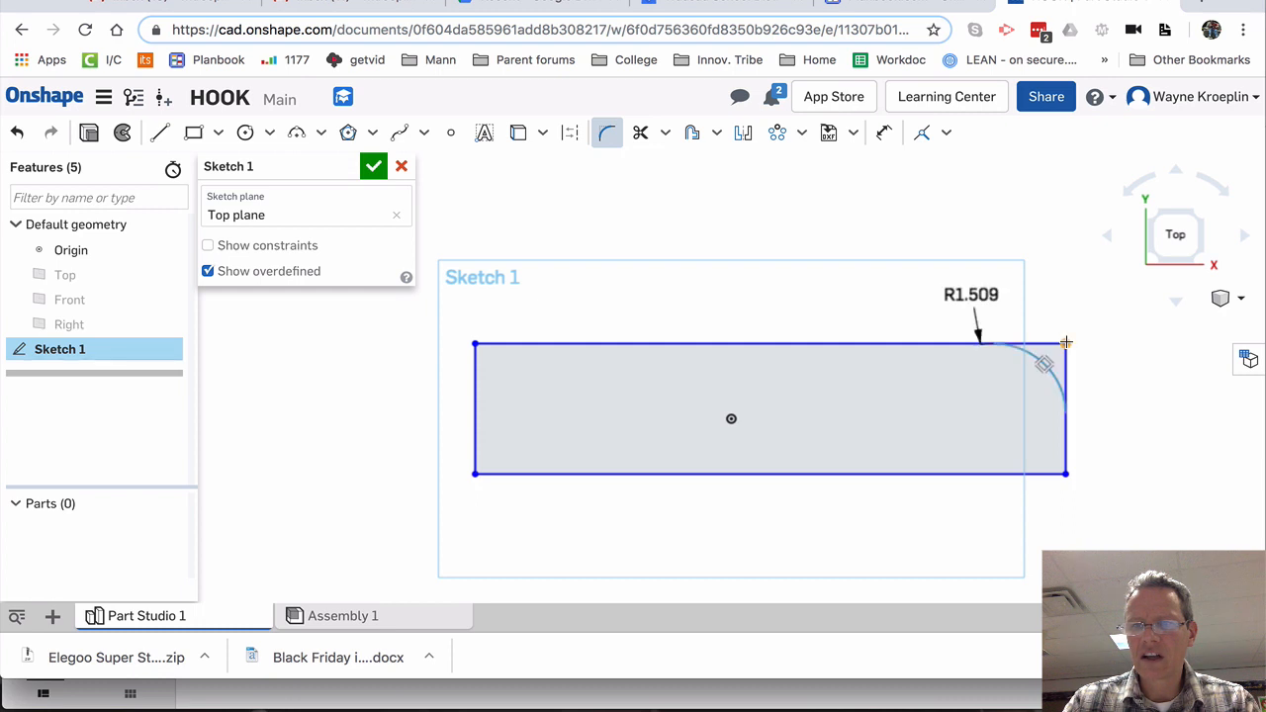
left_click(971, 294)
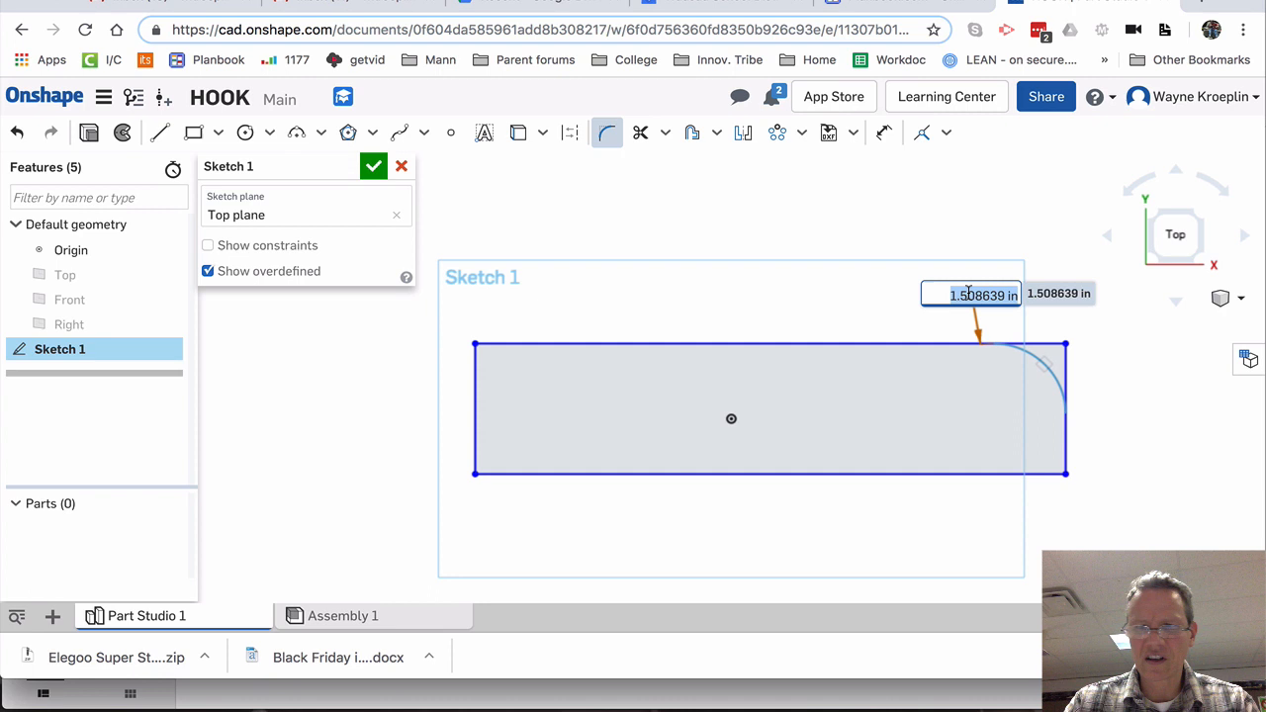
type("1.2")
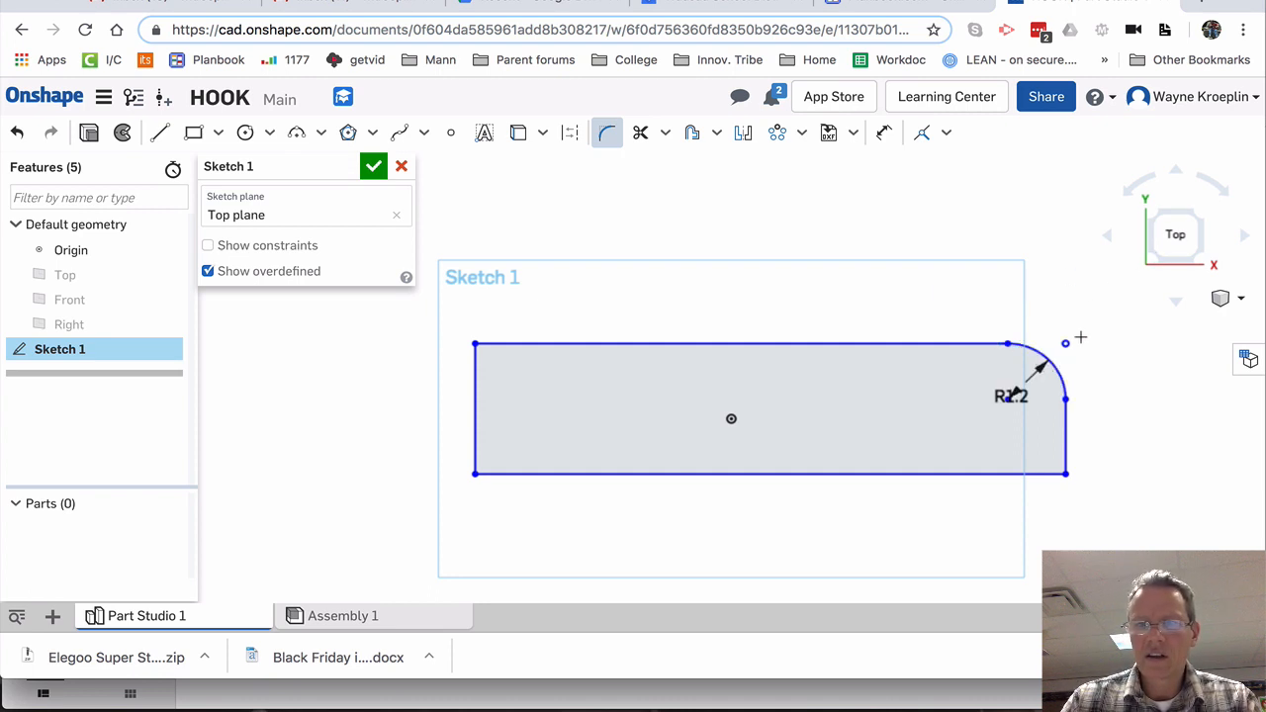
mouse_move(477, 343)
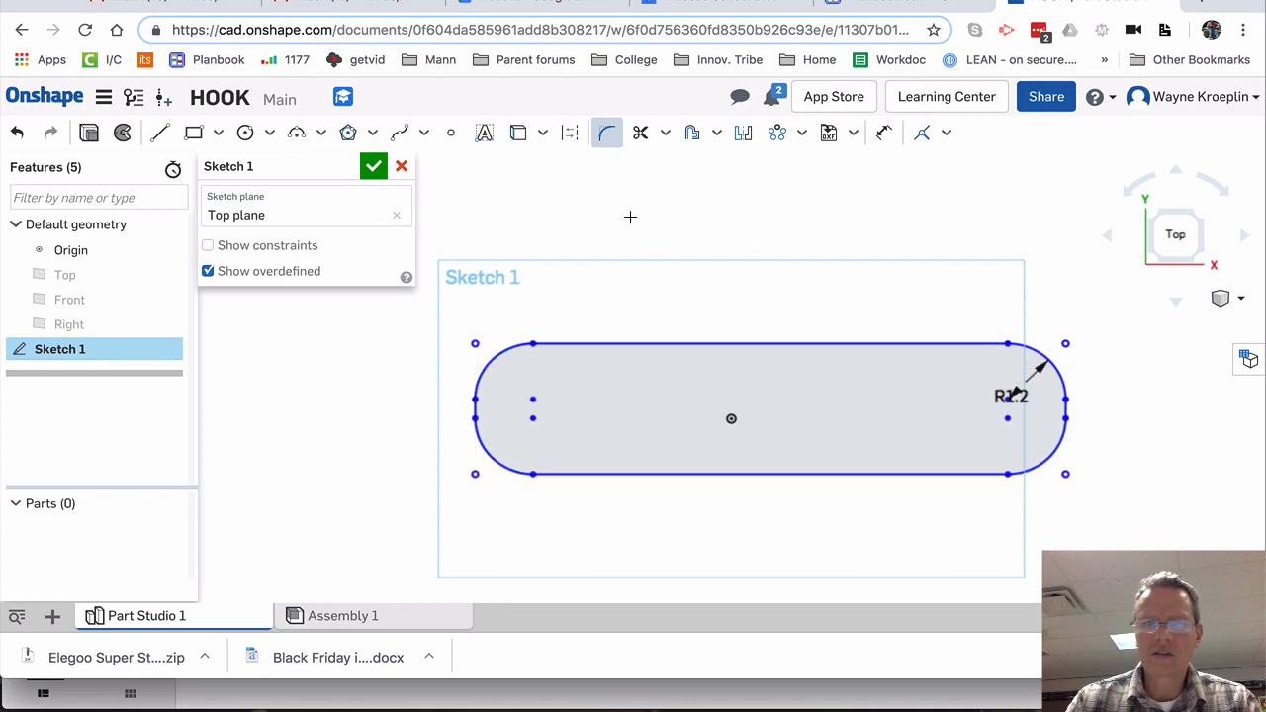
mouse_move(402, 165)
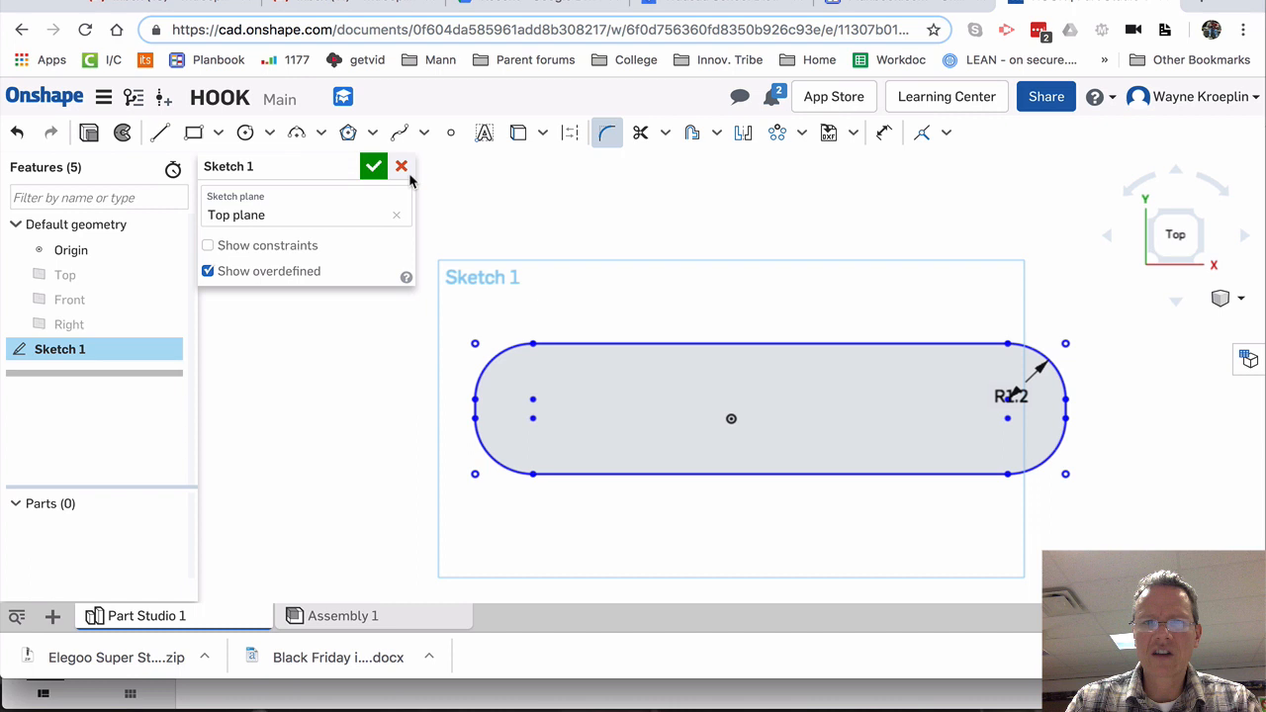
mouse_move(692, 133)
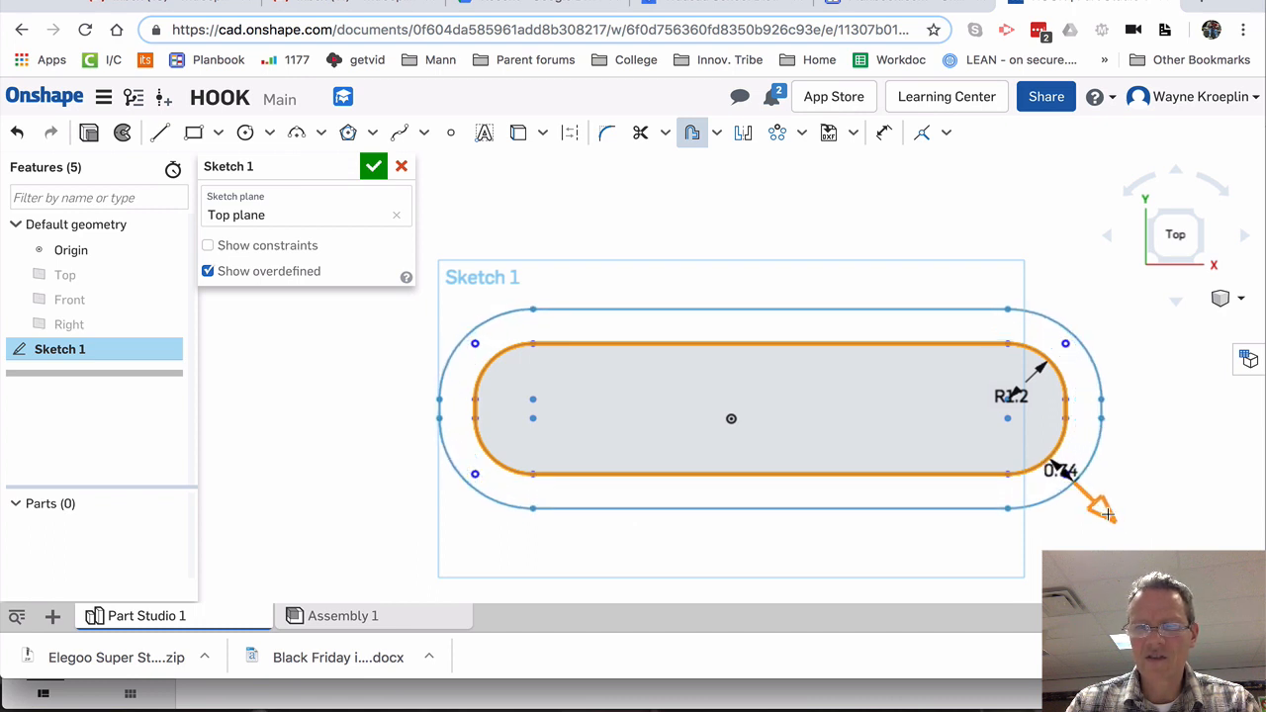
Offset the outline outward by 0.4, add two vertical lines across the band's bottom, and close the sketch
left_click(751, 239)
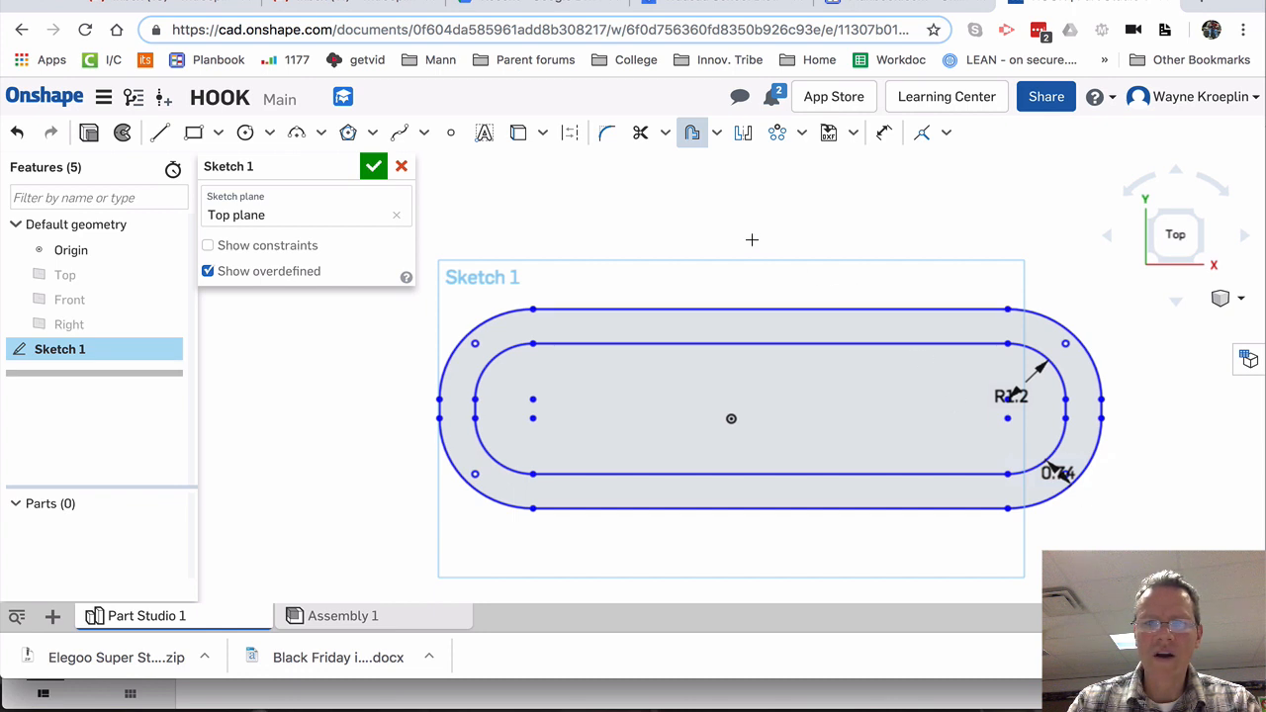
left_click(159, 132)
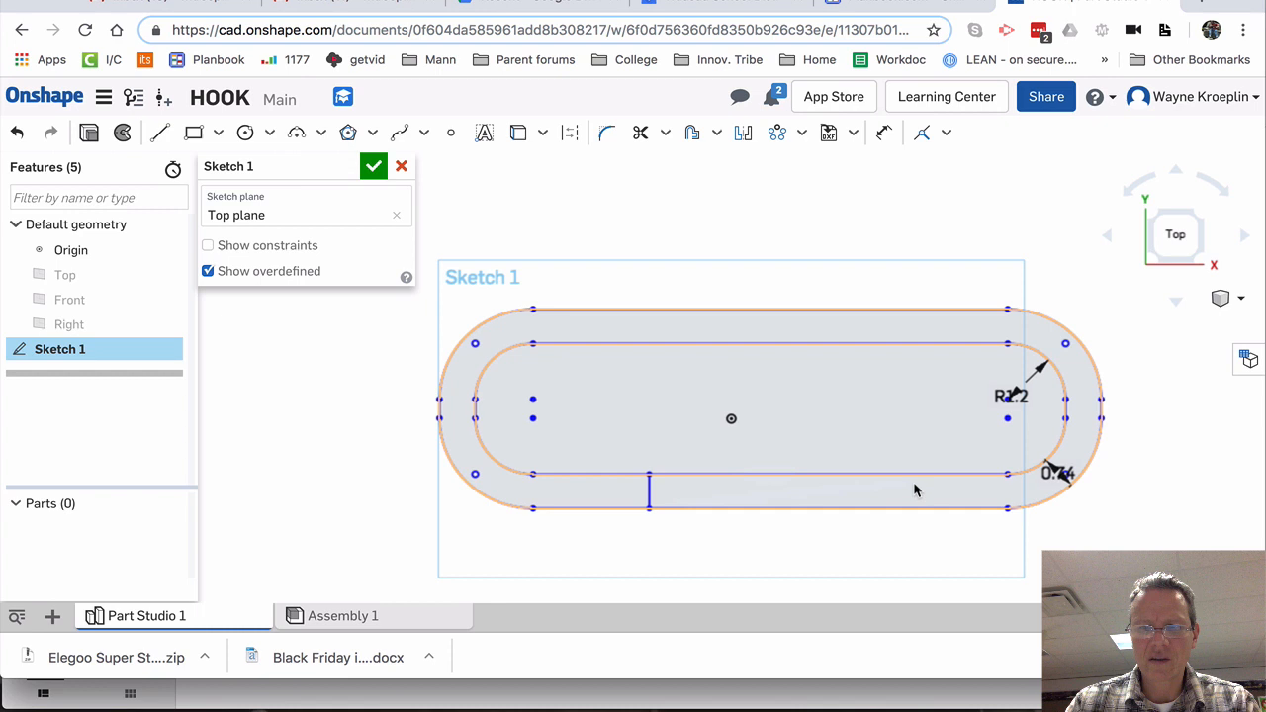
left_click(158, 132)
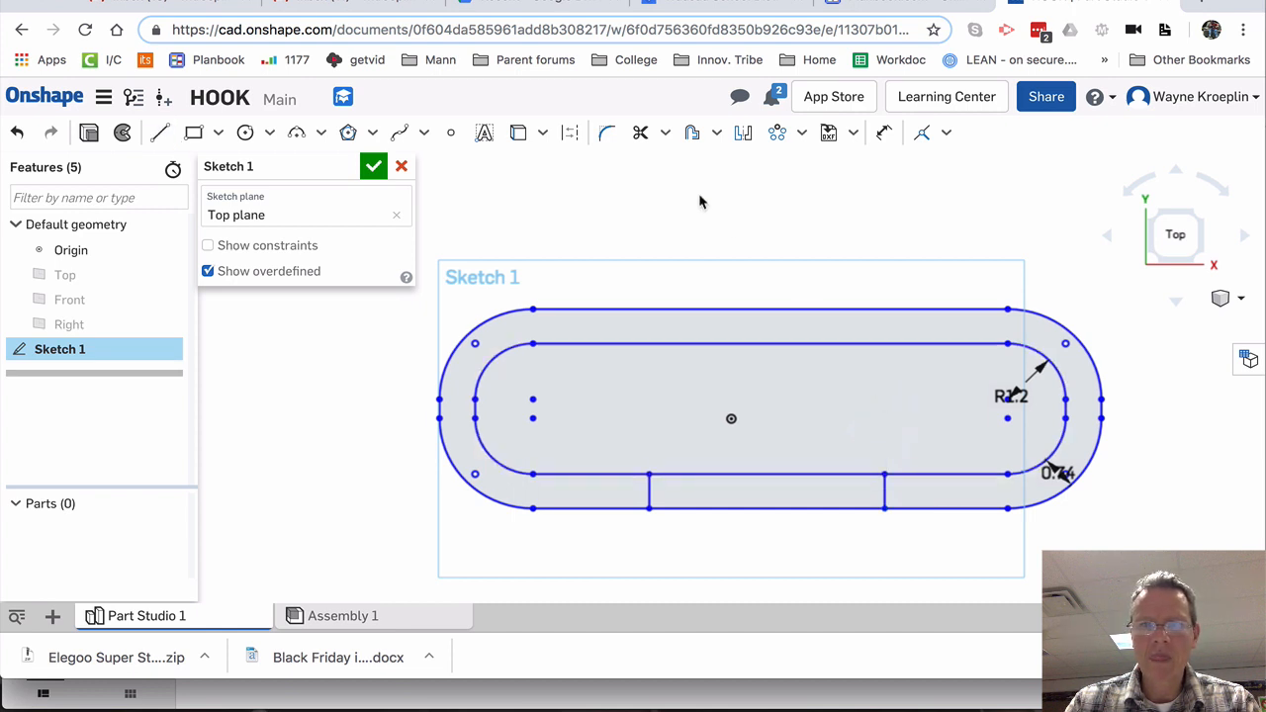
left_click(799, 474)
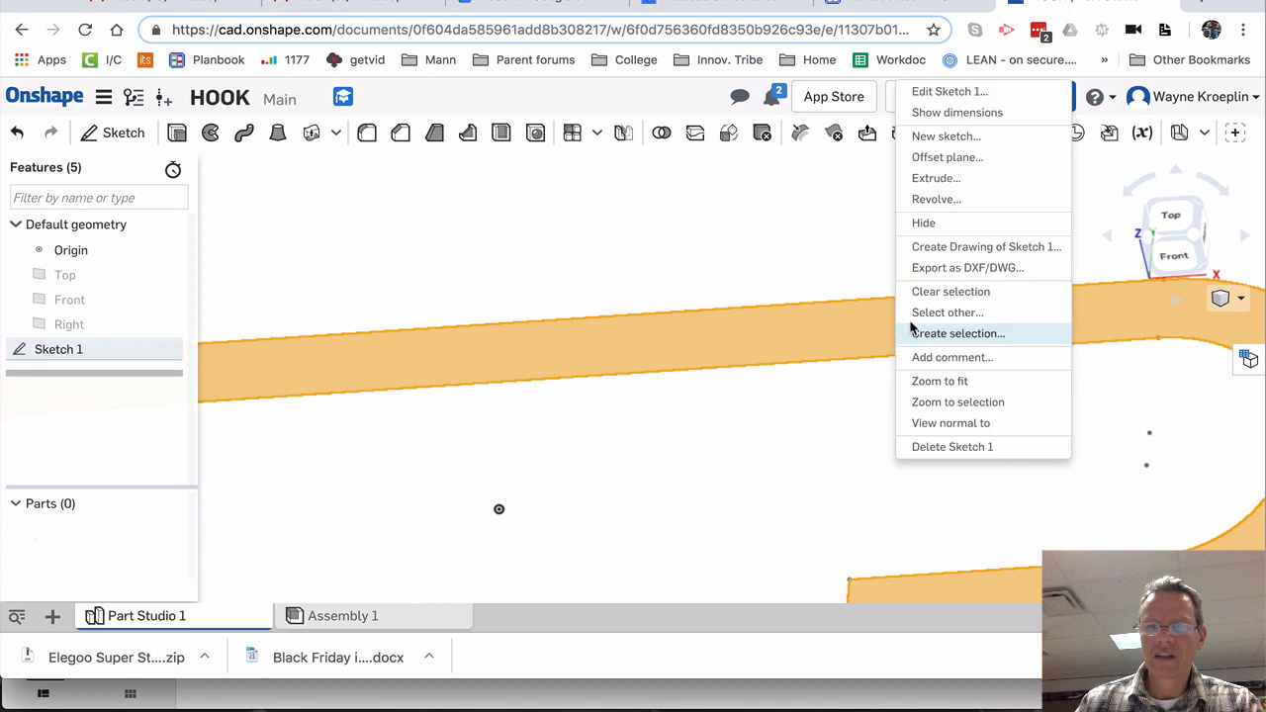
Extrude the band region into Extrude 1 and open Sketch 2 on its top face
left_click(936, 178)
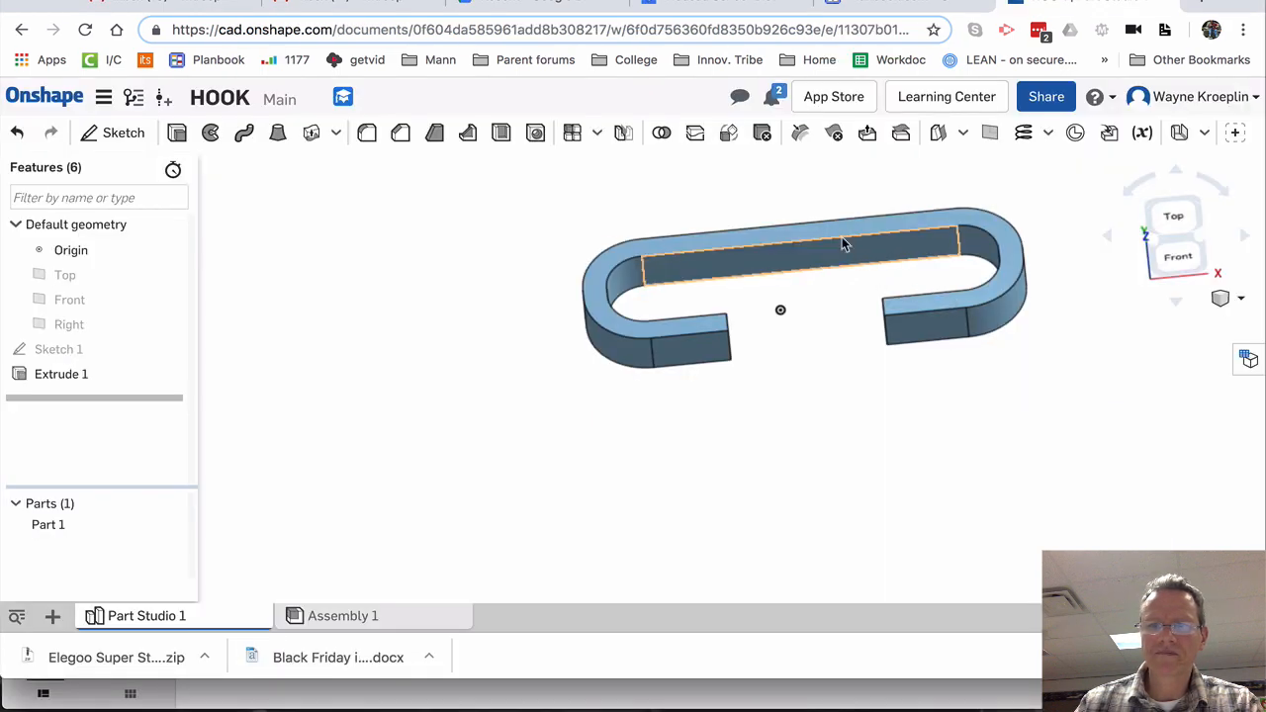
scroll("up", 3)
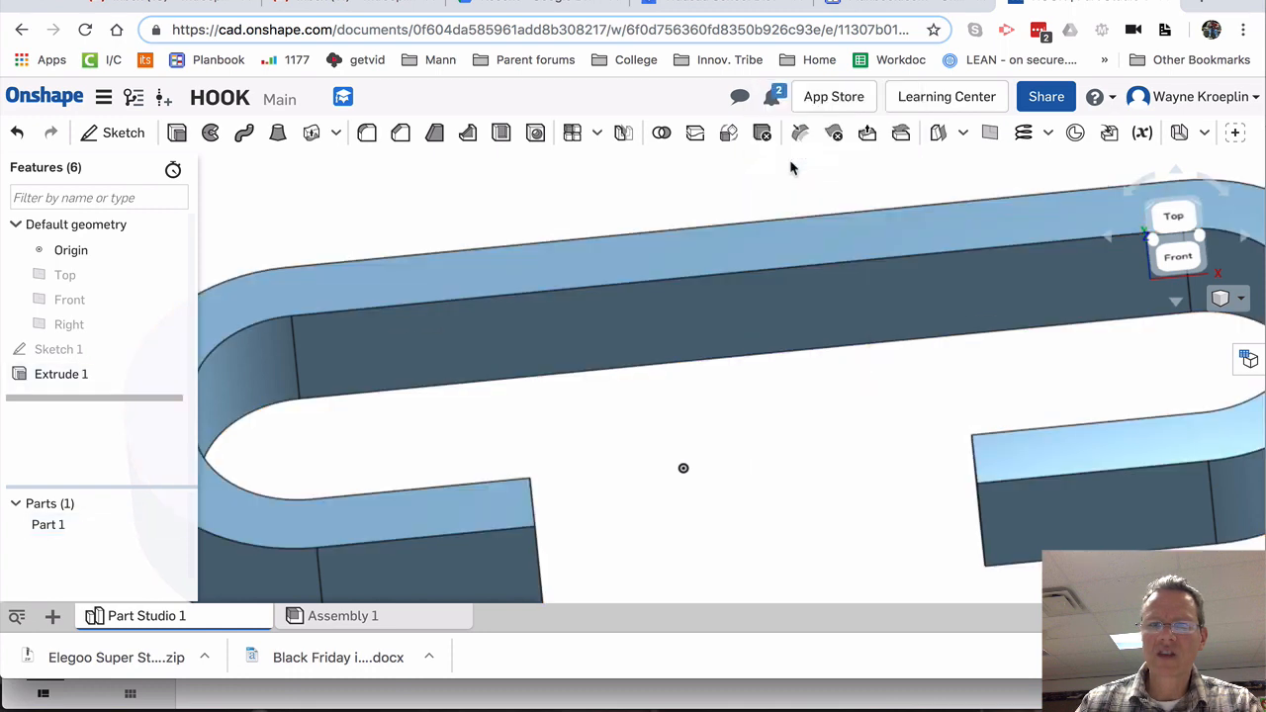
left_click(123, 131)
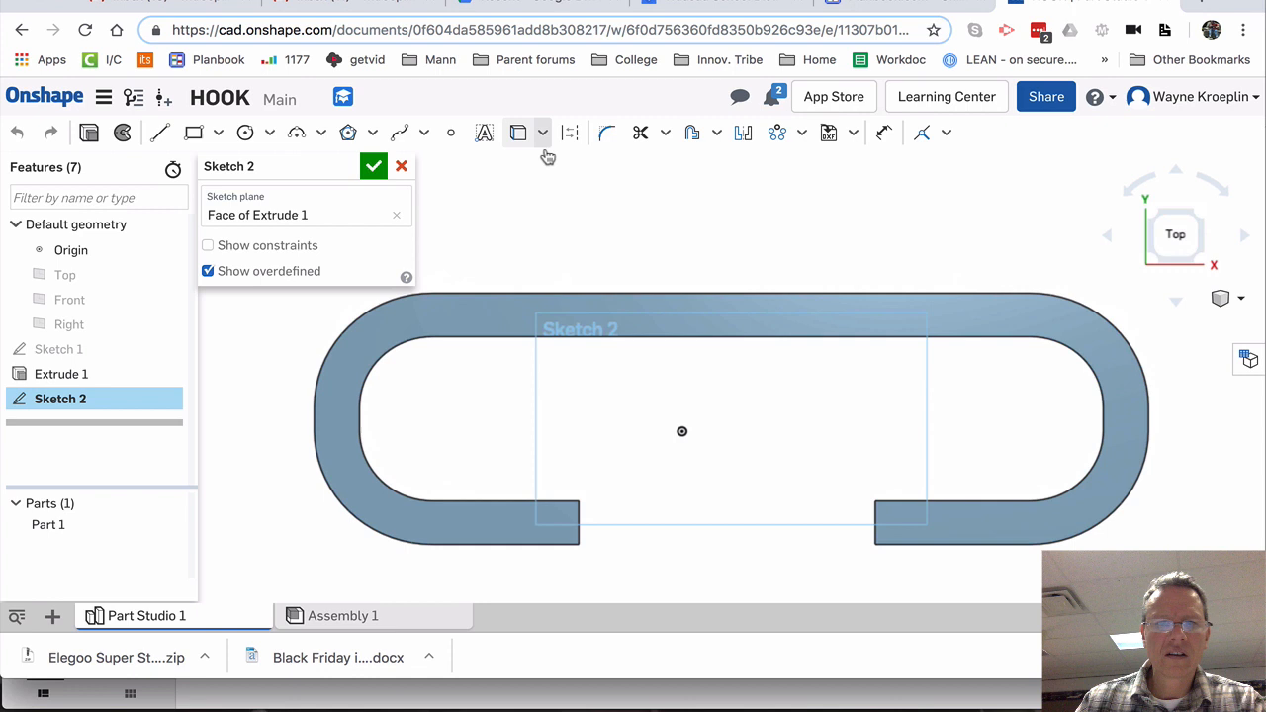
mouse_move(593, 242)
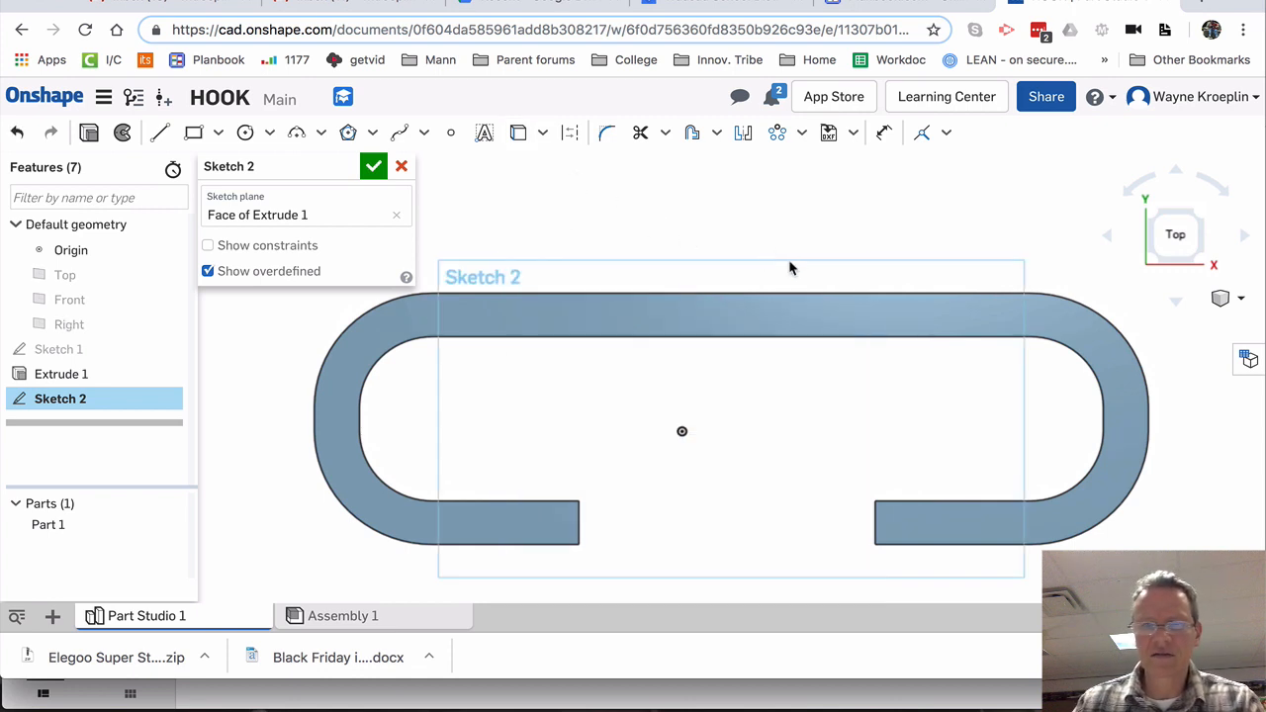
Sketch a rectangle over the band's back span and extrude it about 3.98 in upward
left_click(194, 131)
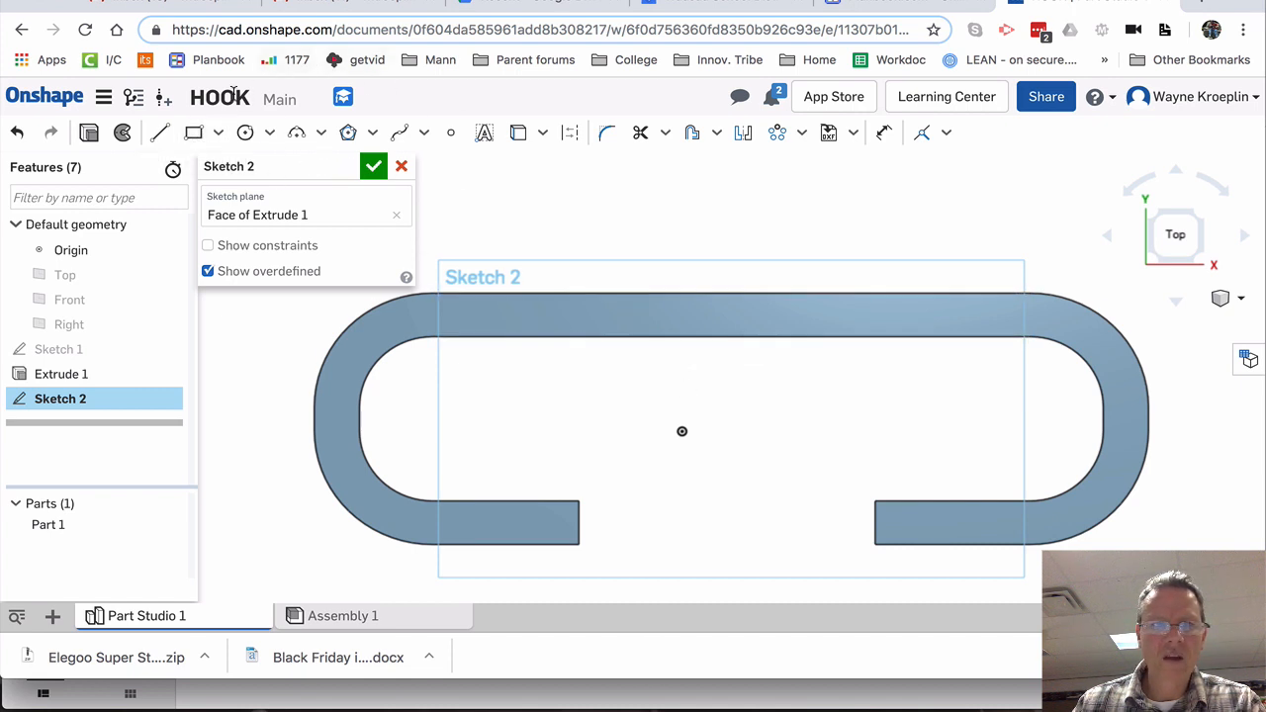
left_click(193, 132)
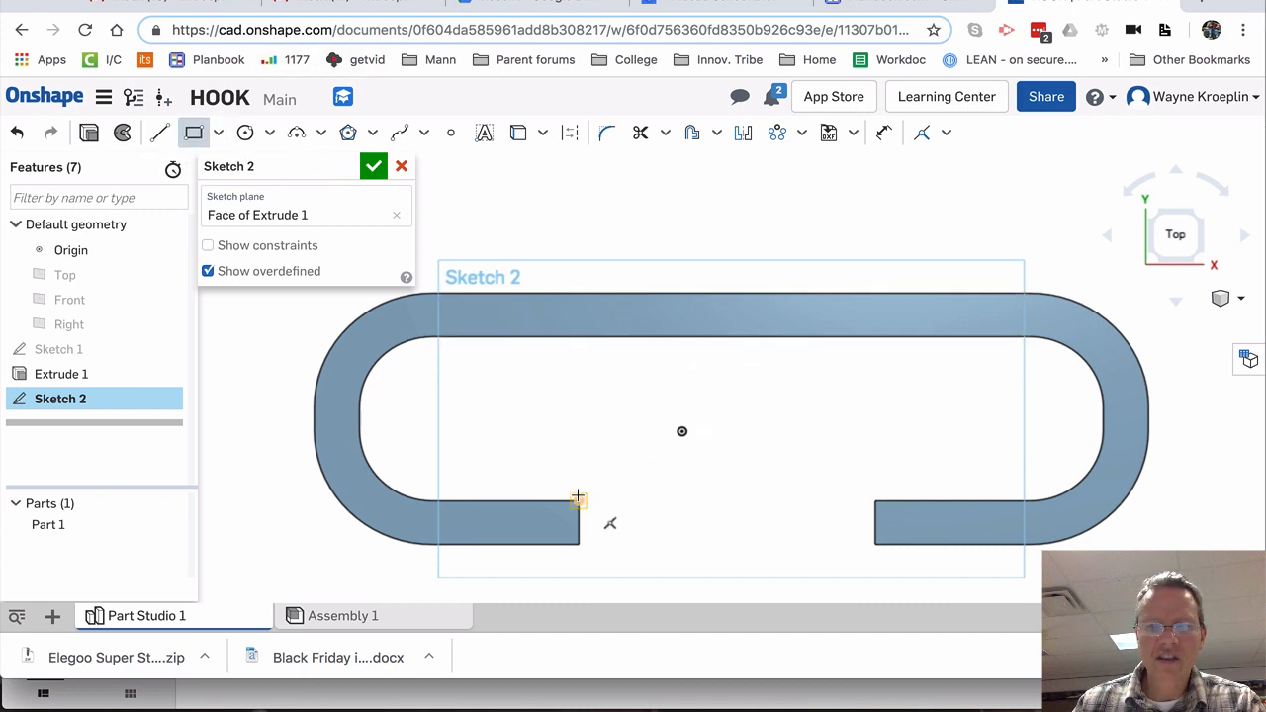
mouse_move(888, 390)
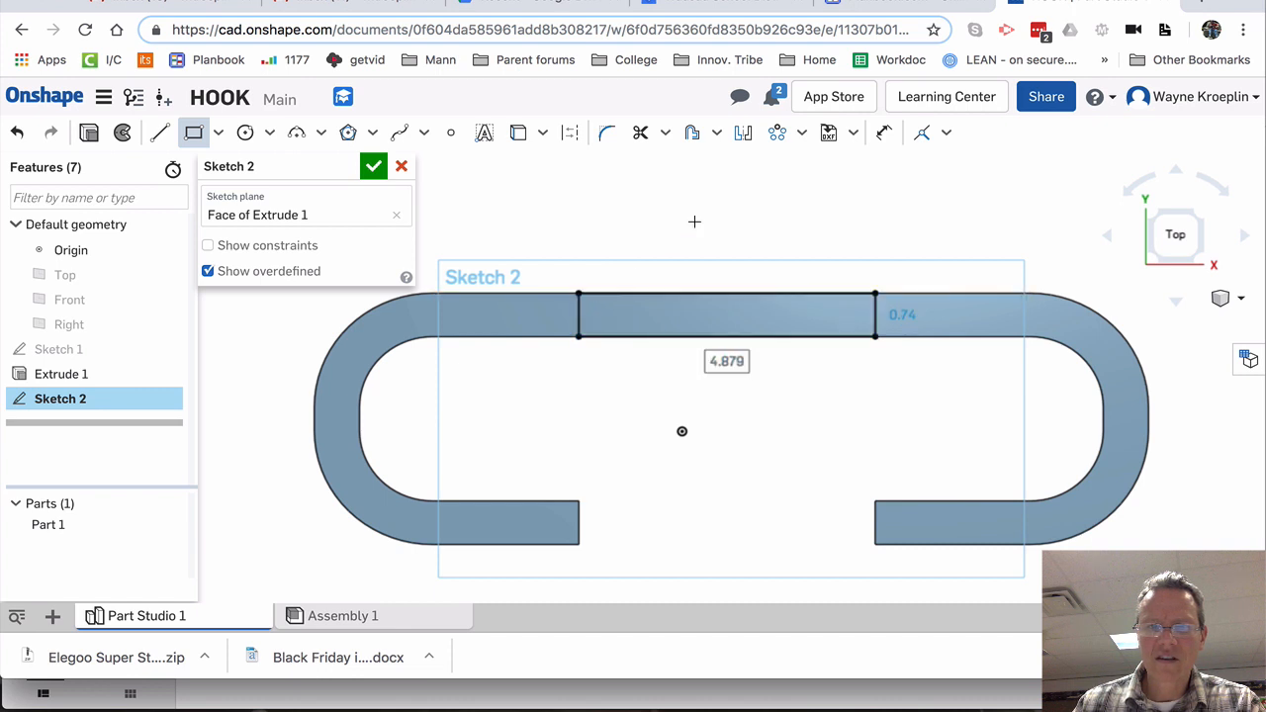
left_click(373, 165)
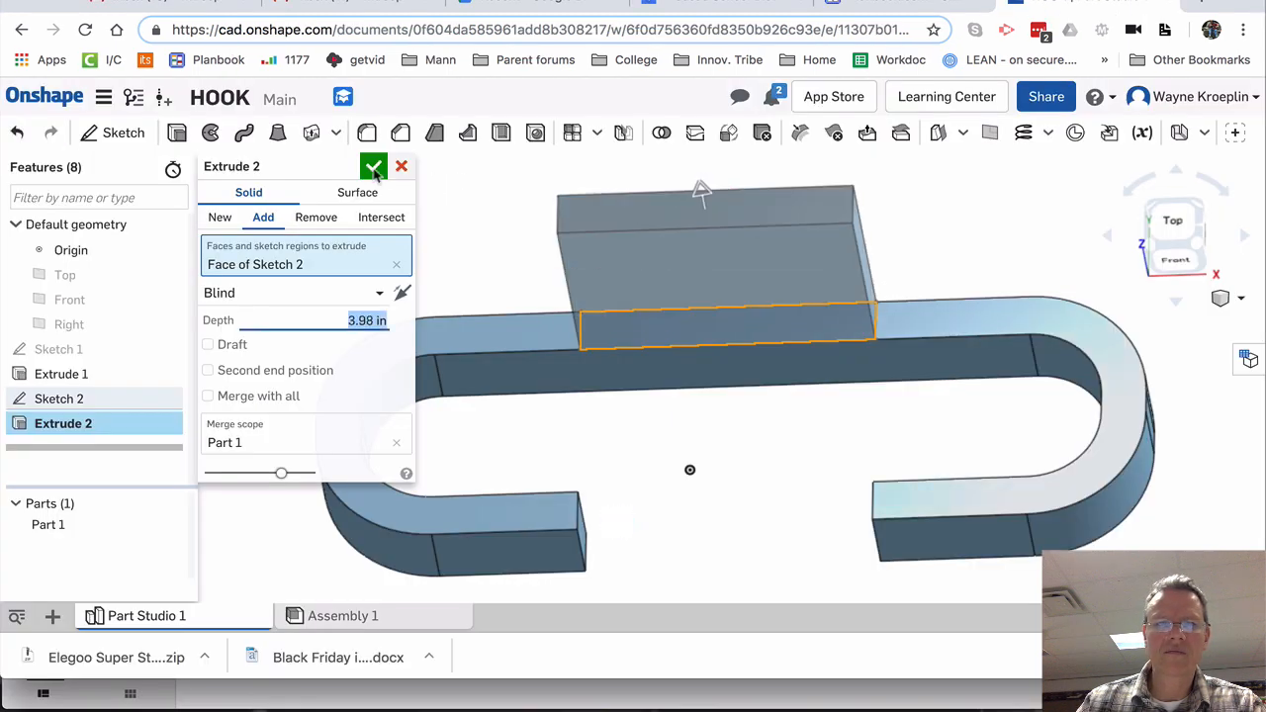
left_click(374, 166)
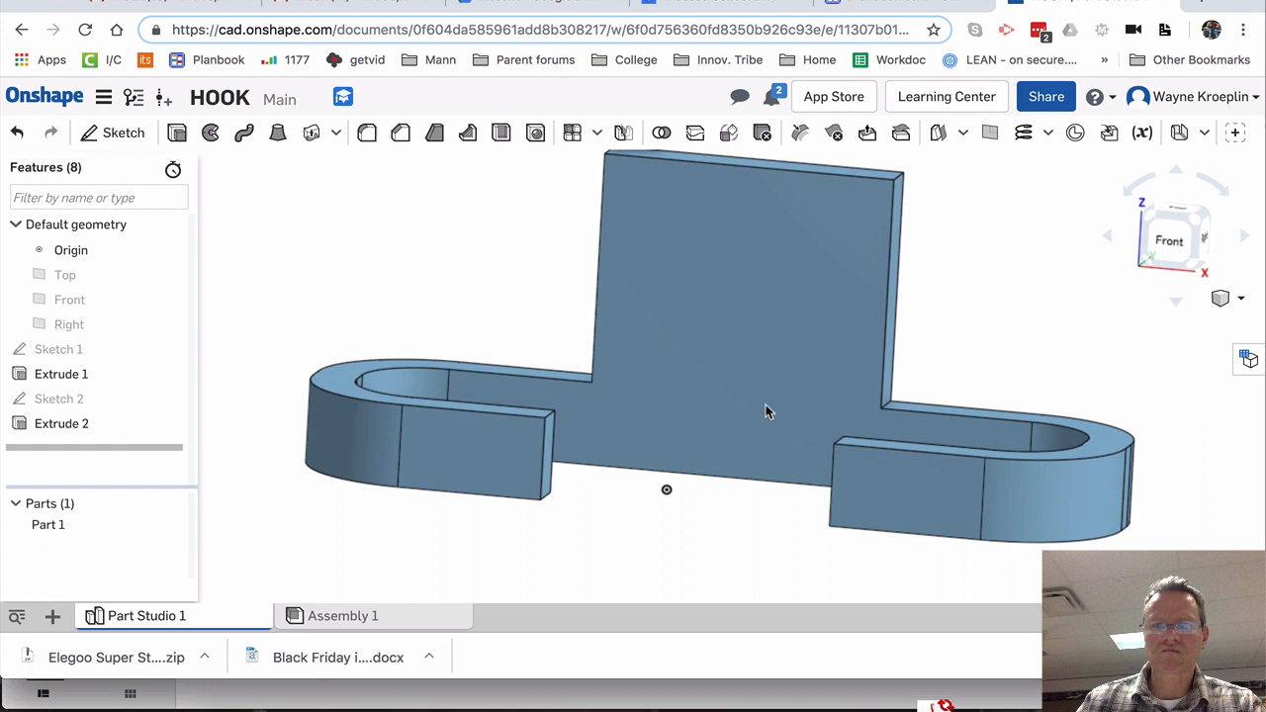
left_click_drag(766, 411, 904, 293)
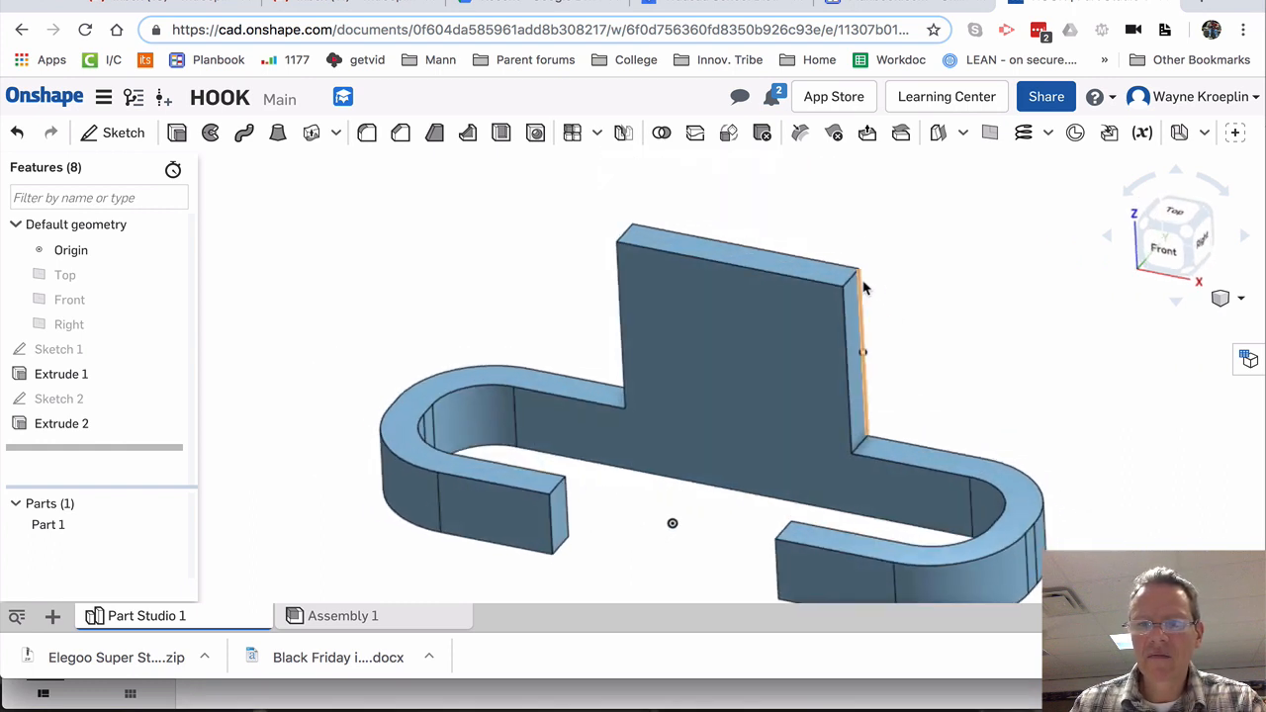
Fillet the tab's two top vertical edges with radius 2.294 in
scroll("up", 3)
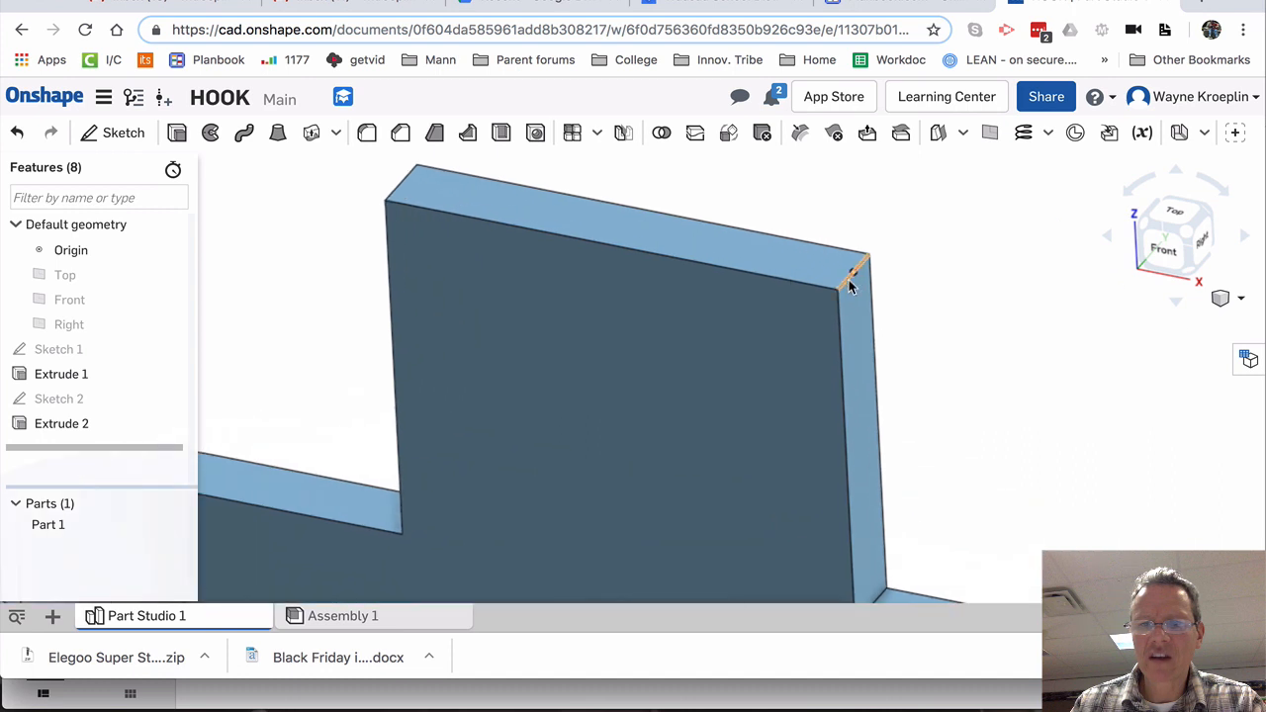
left_click_drag(850, 282, 890, 262)
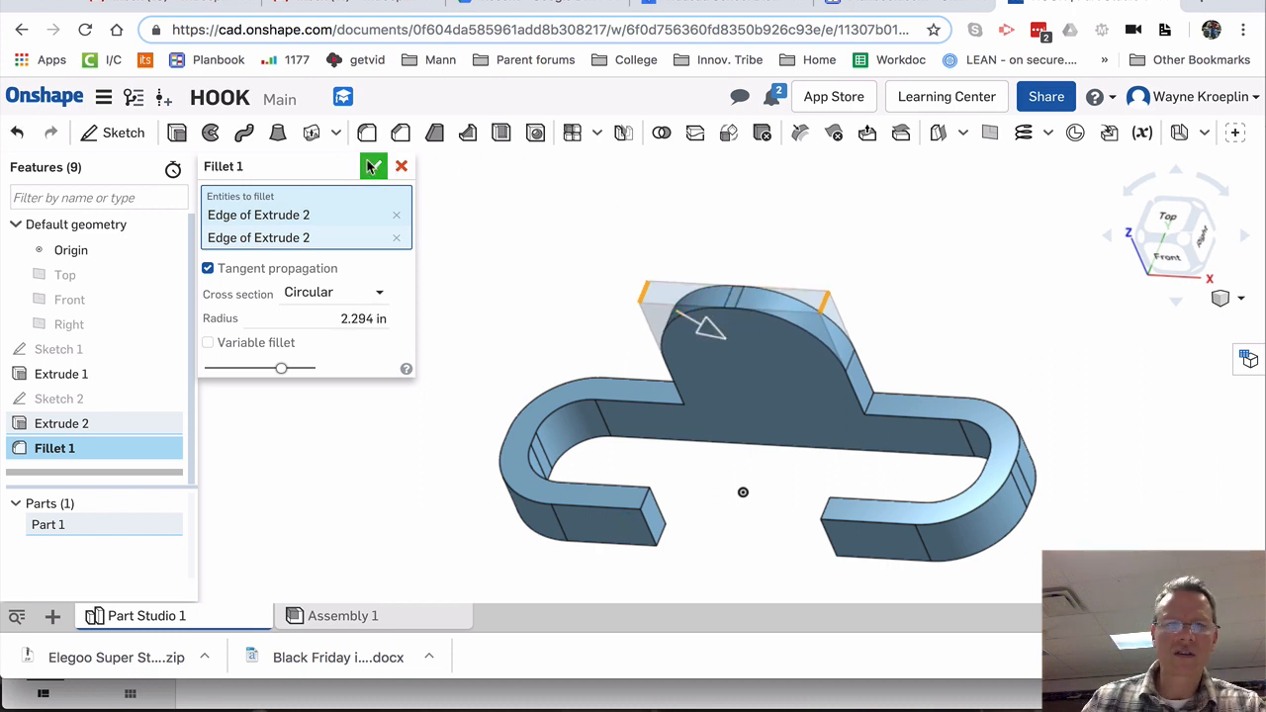
left_click(374, 165)
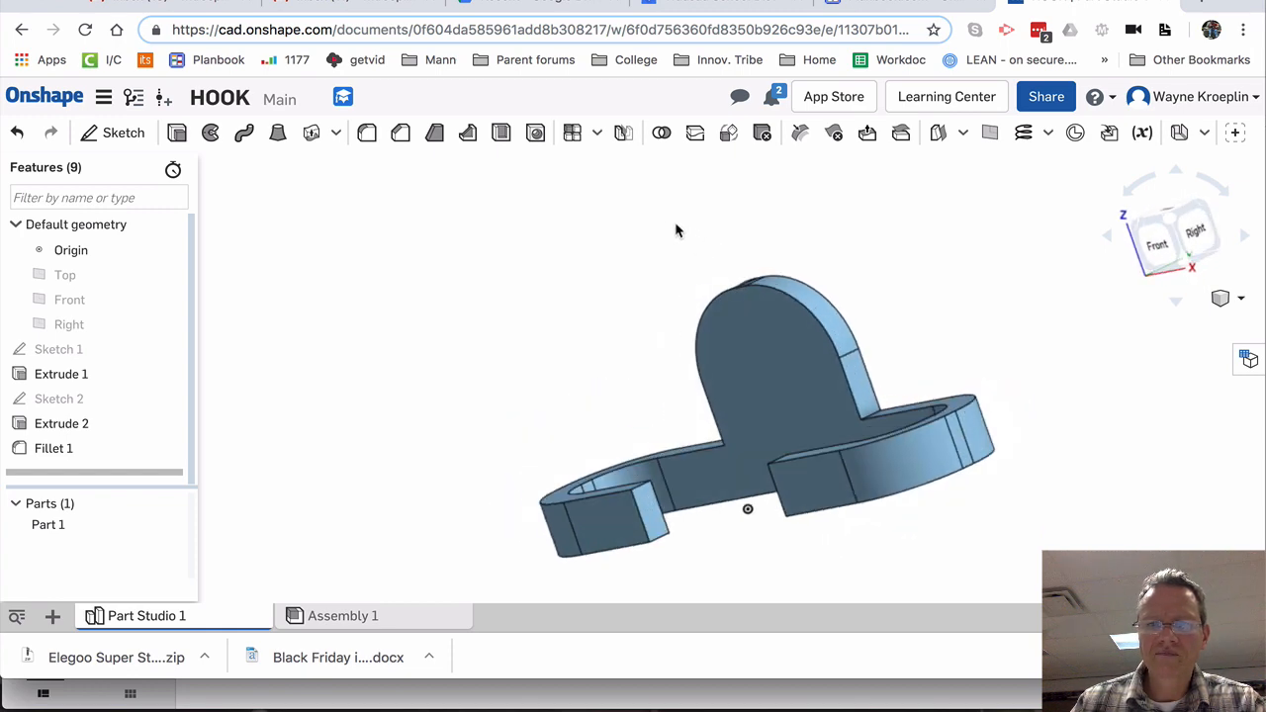
left_click_drag(677, 231, 766, 349)
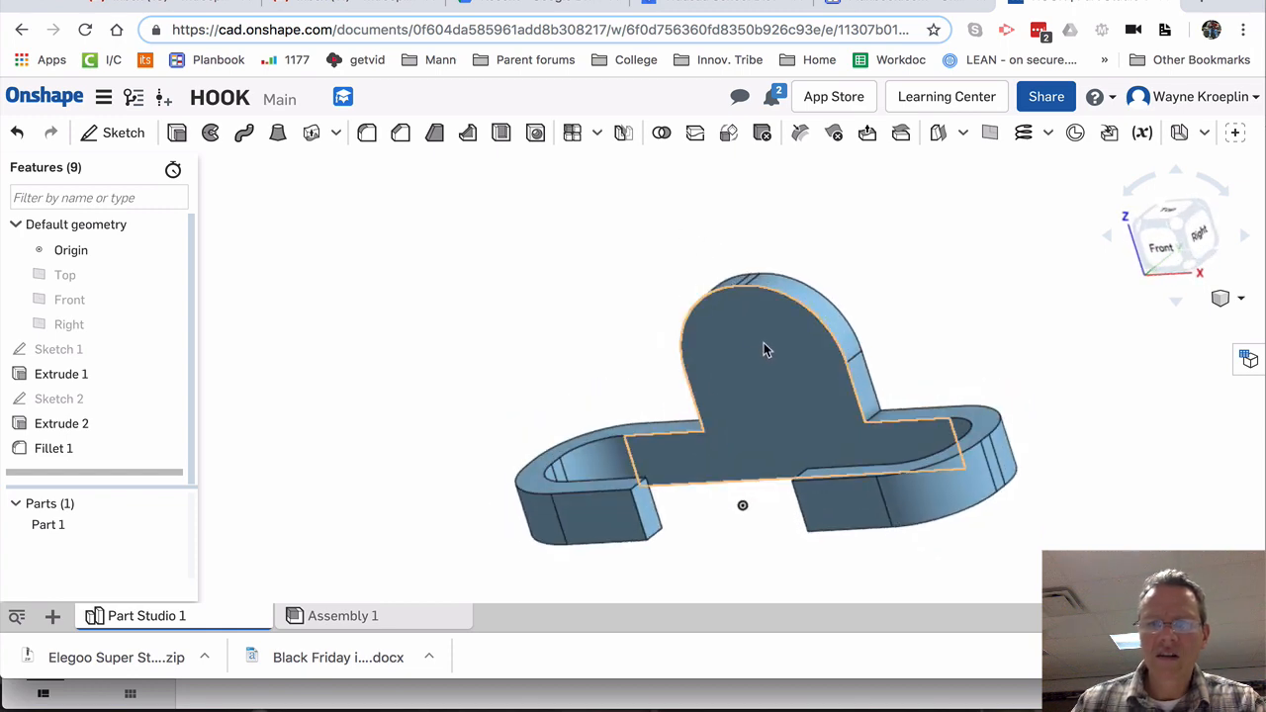
Create Sketch 3 on the tab face holding a Ø2.059 in circle
right_click(767, 346)
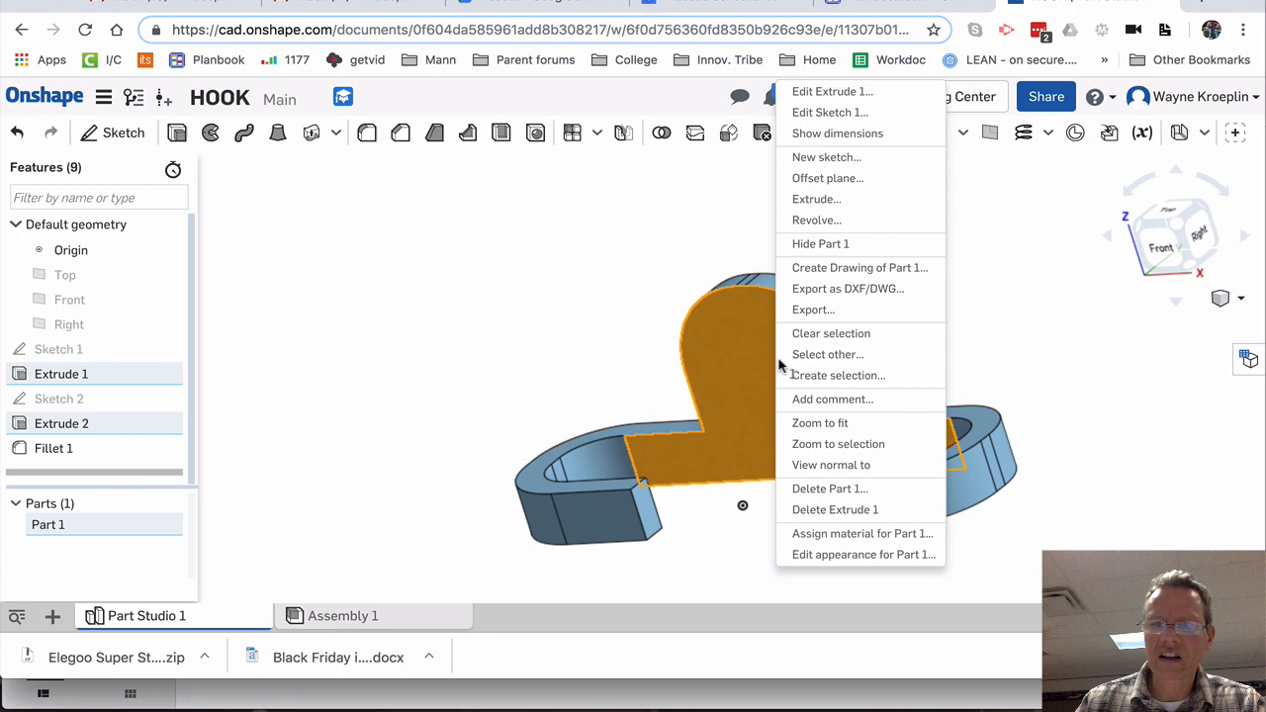
left_click(825, 156)
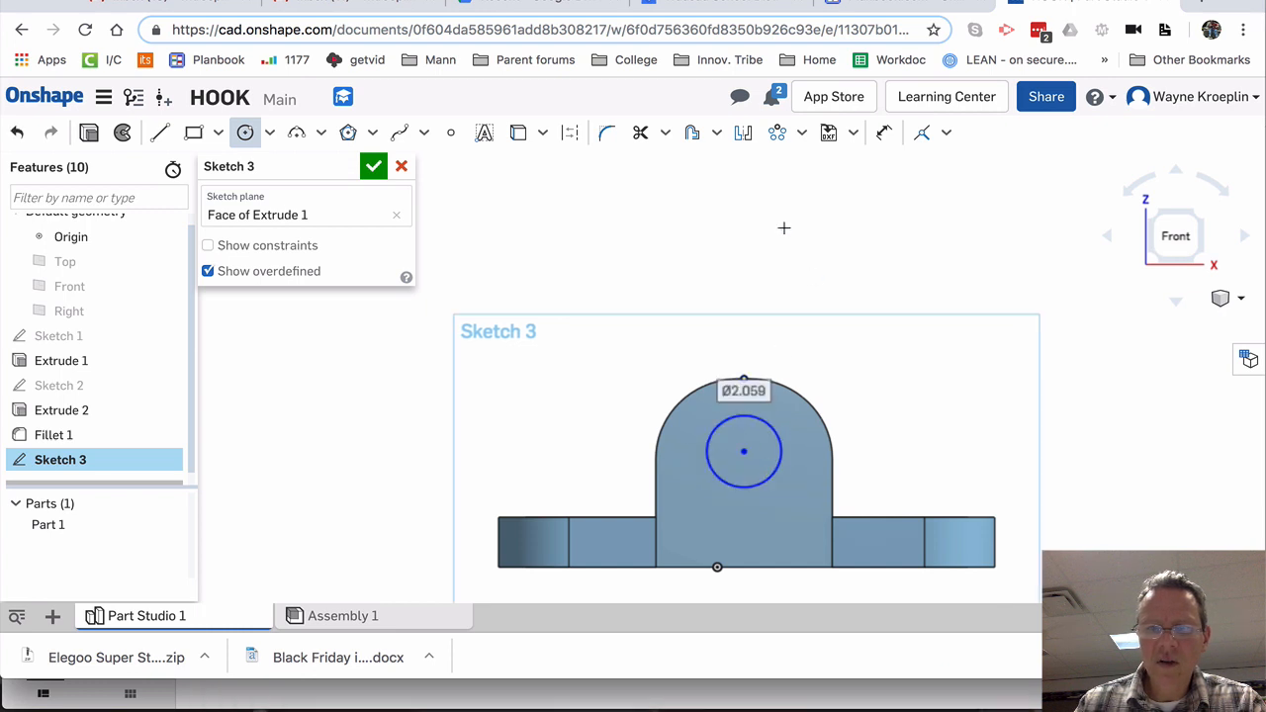
left_click(373, 165)
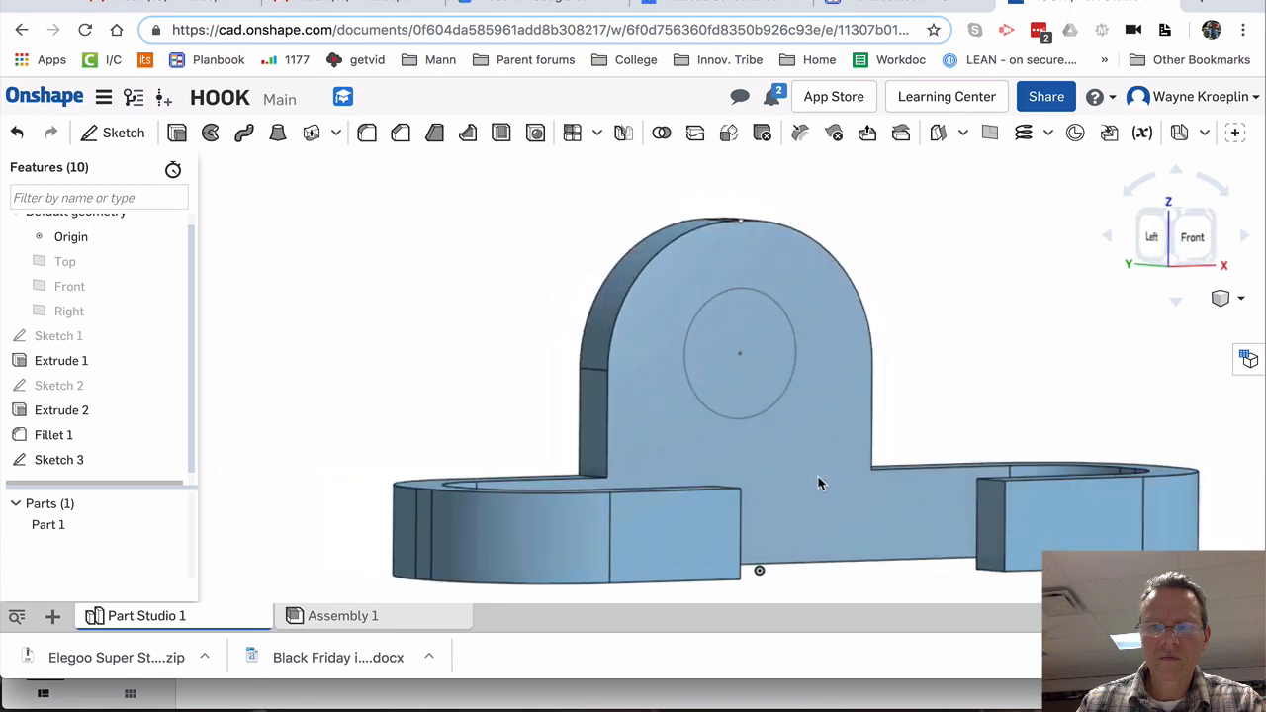
Extrude-remove the circle with Through all, creating Extrude 3's round hole
left_click(740, 353)
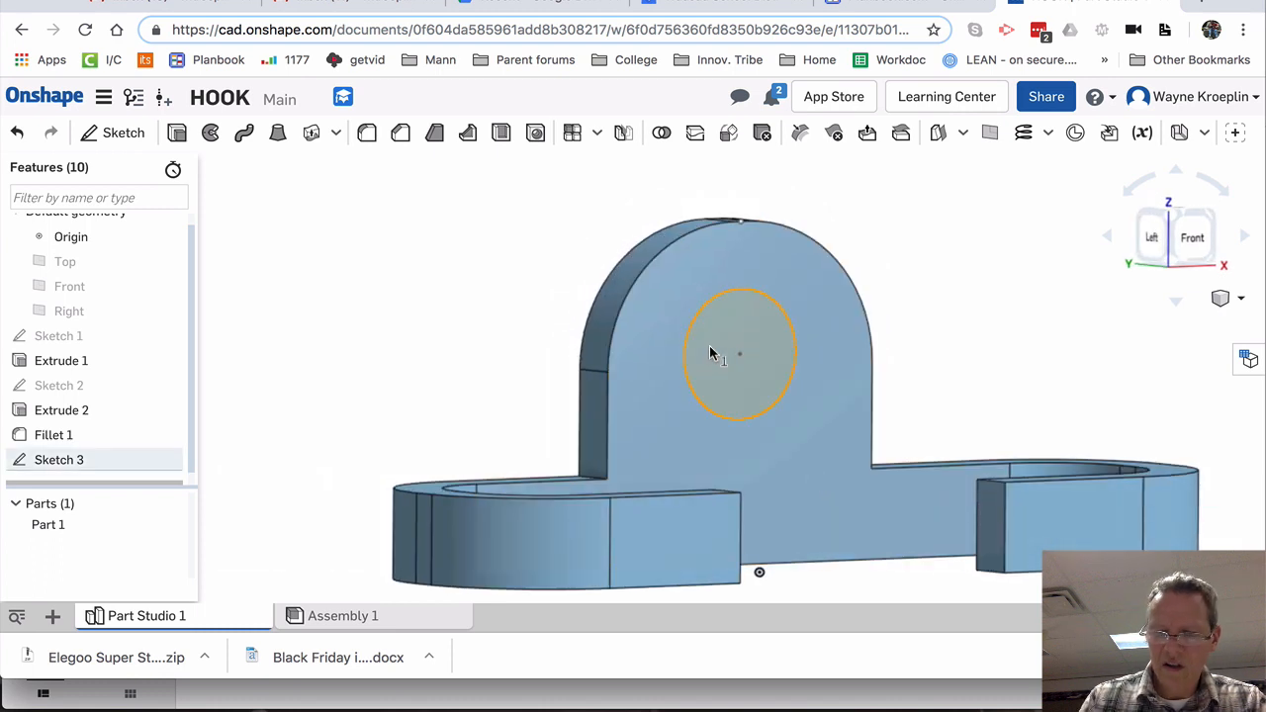
mouse_move(720, 344)
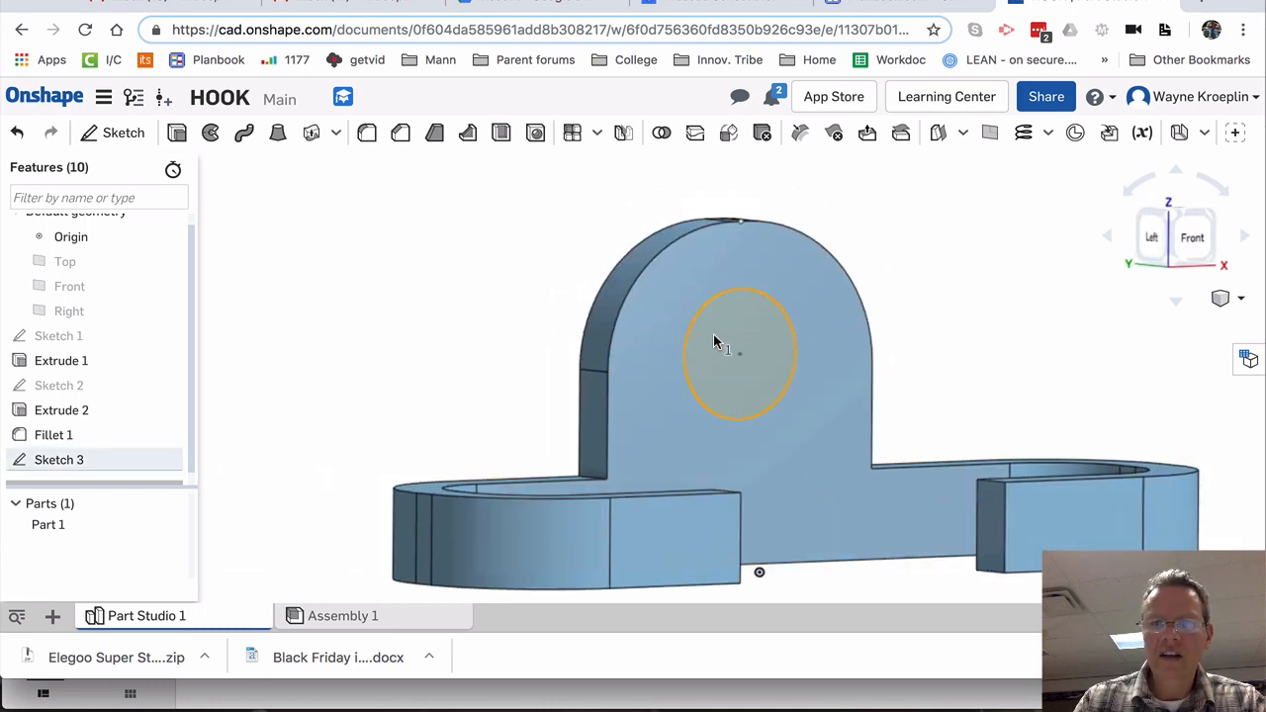
right_click(736, 341)
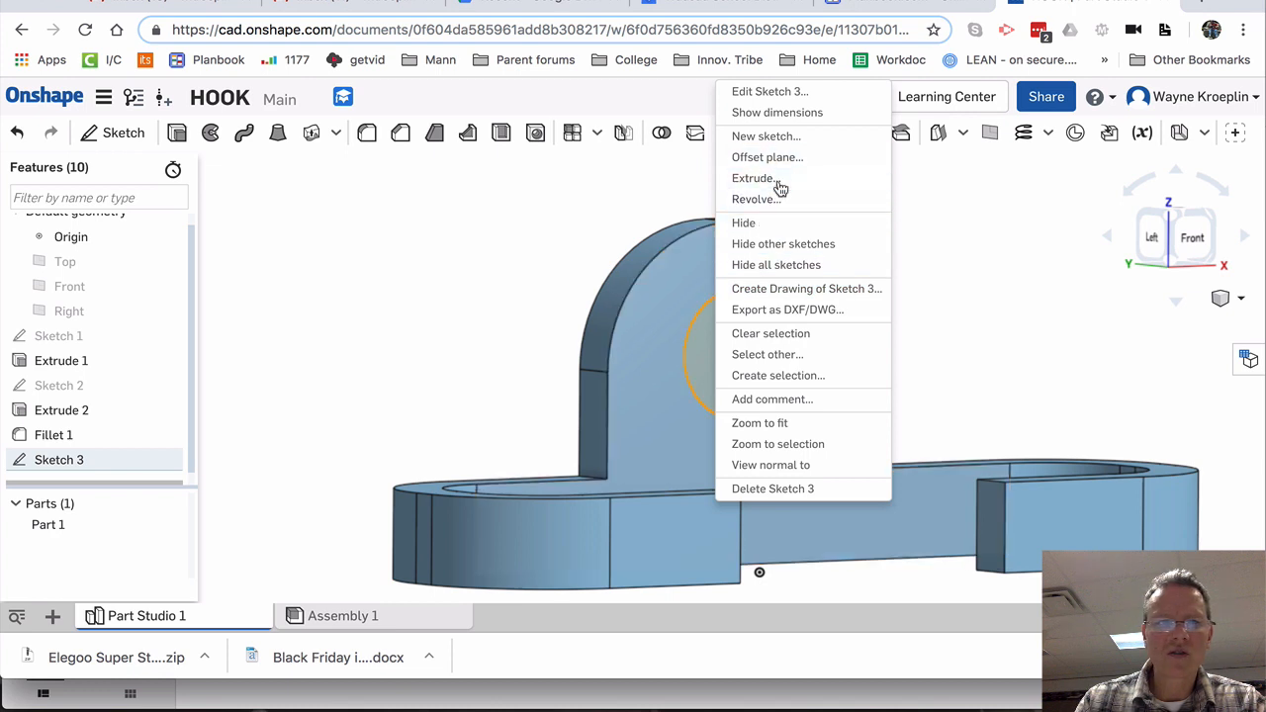
left_click(753, 178)
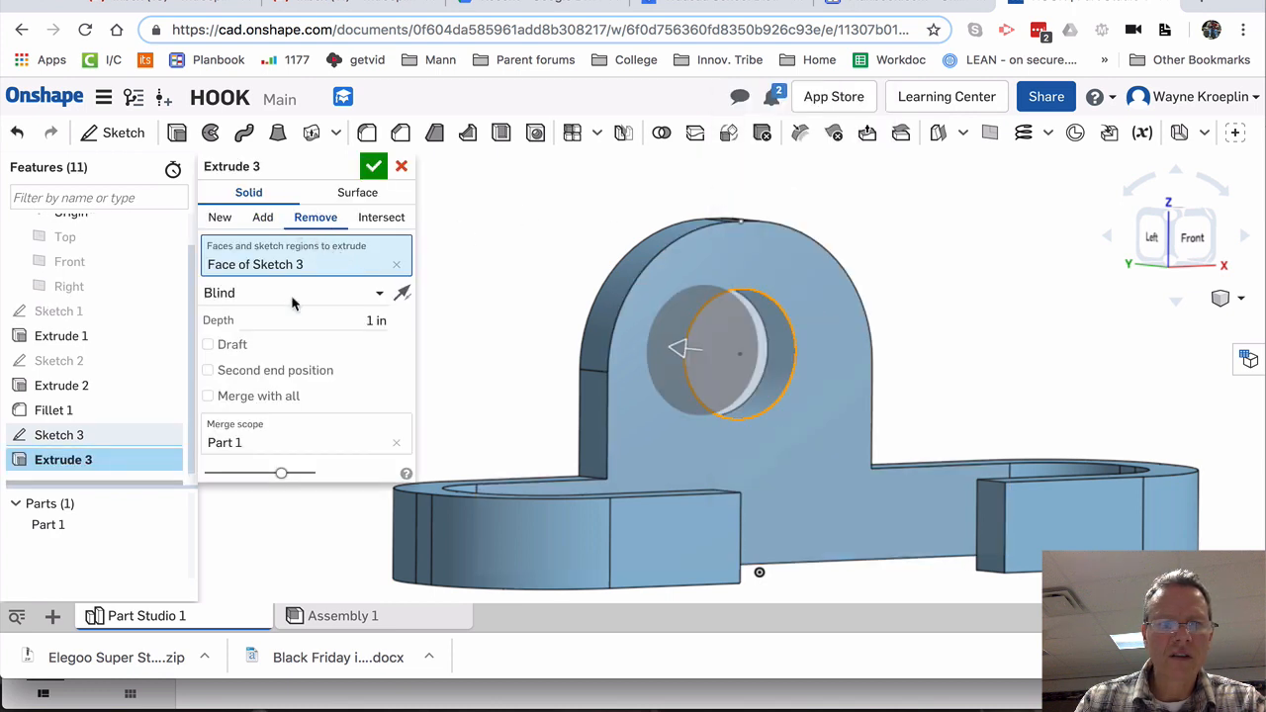
mouse_move(731, 342)
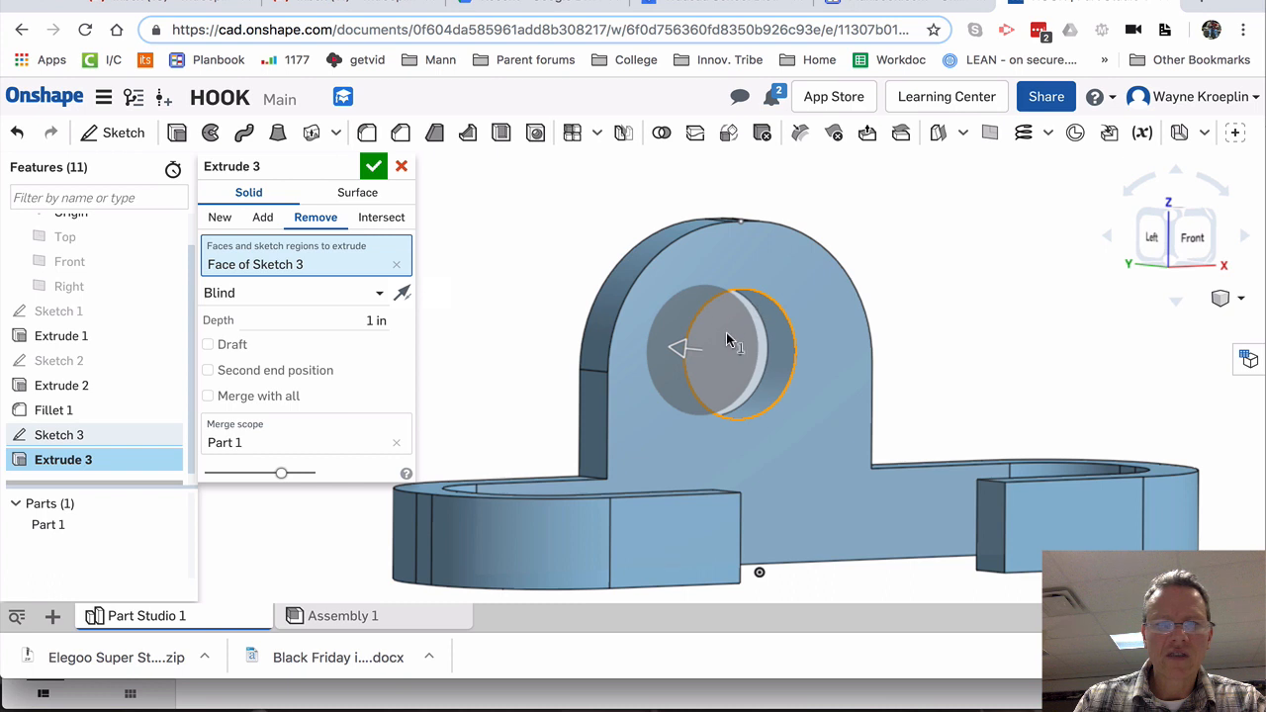
left_click(294, 292)
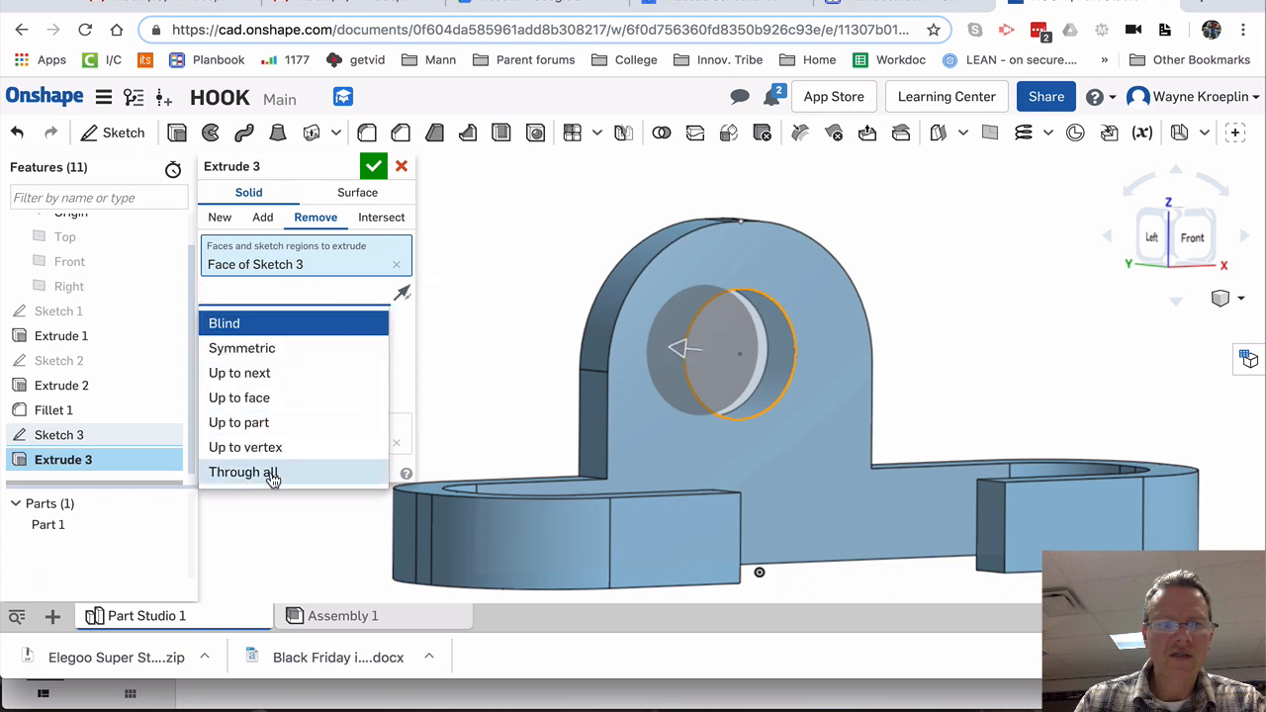
left_click(243, 471)
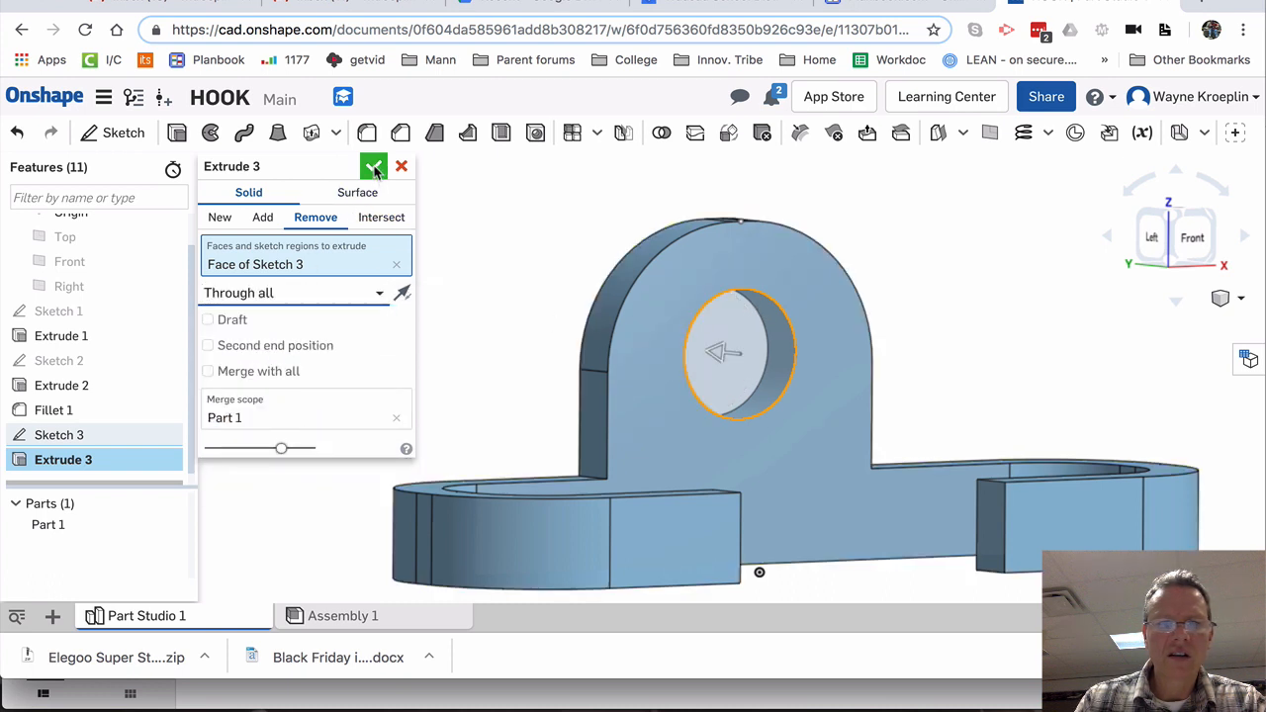
left_click(373, 165)
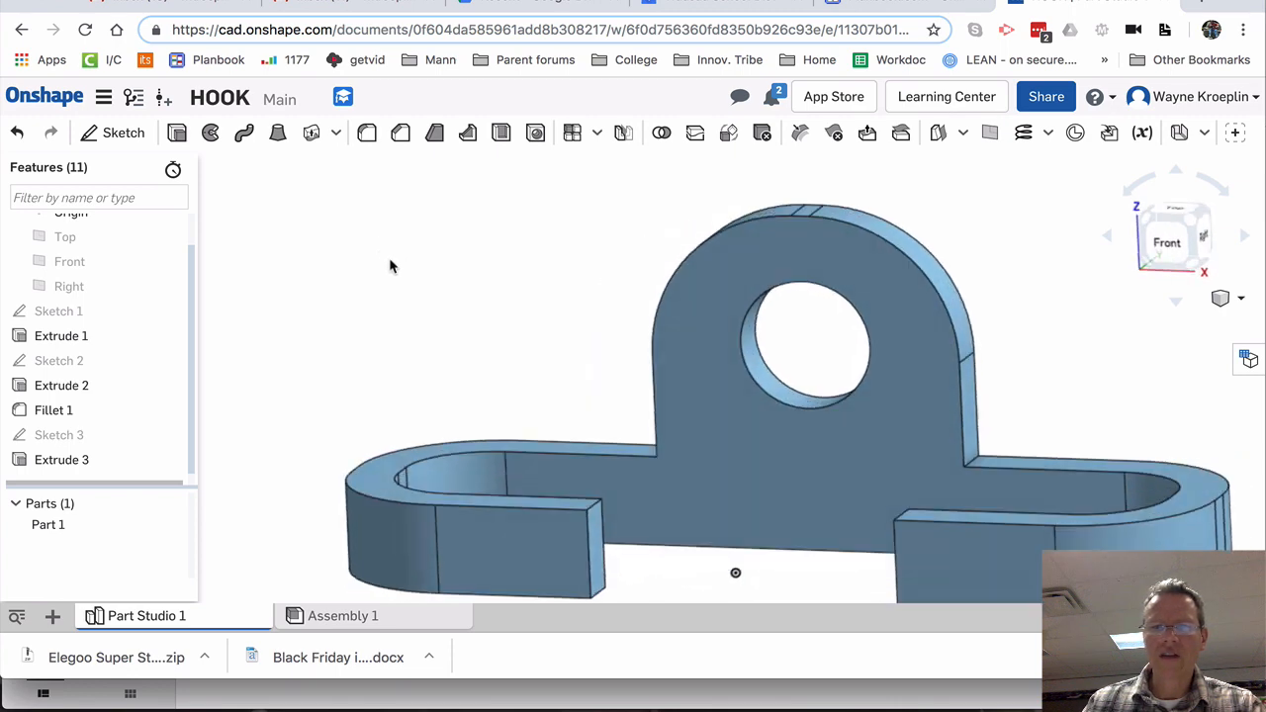